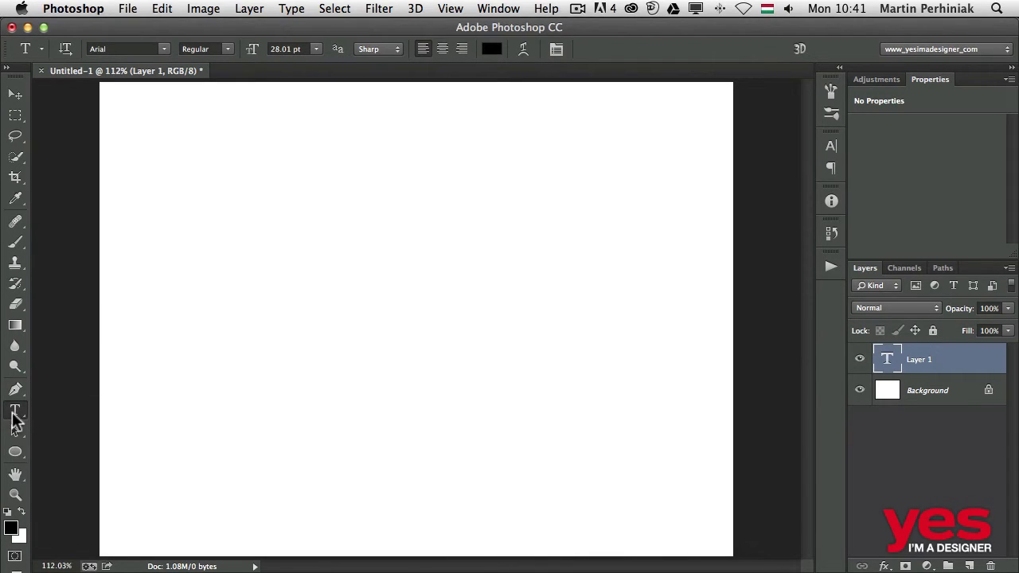
{"action": "mouse_move", "coordinate": [22, 430]}
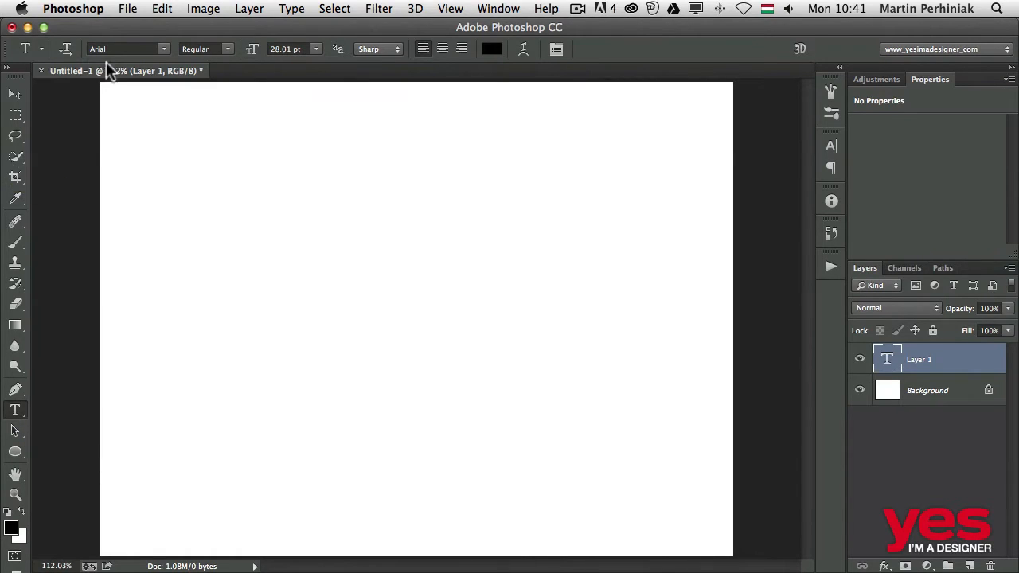
{"action": "mouse_move", "coordinate": [162, 50]}
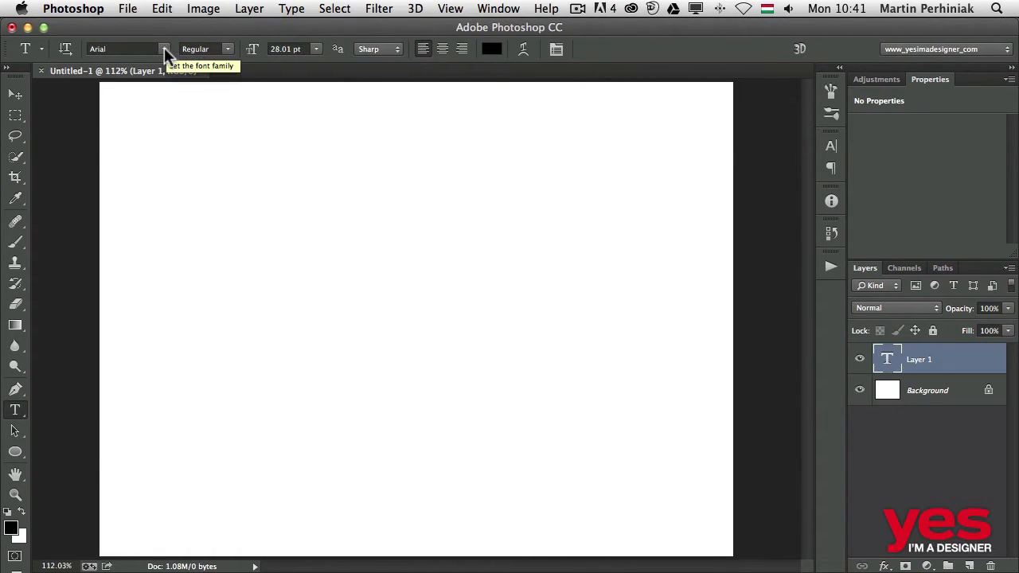
Keep Arial Regular as the font style for the new type
{"action": "left_click", "coordinate": [233, 48]}
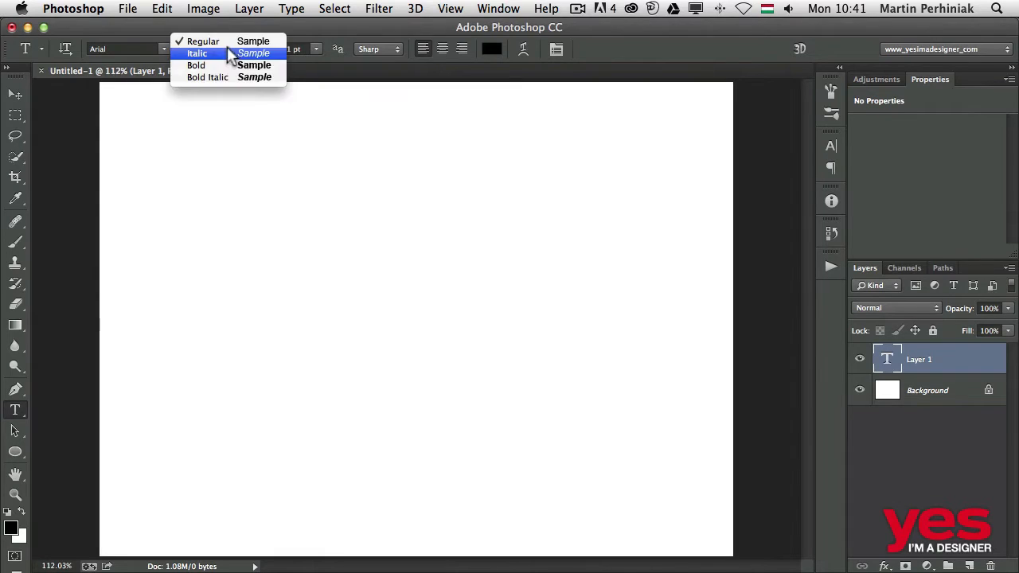
{"action": "left_click", "coordinate": [203, 41]}
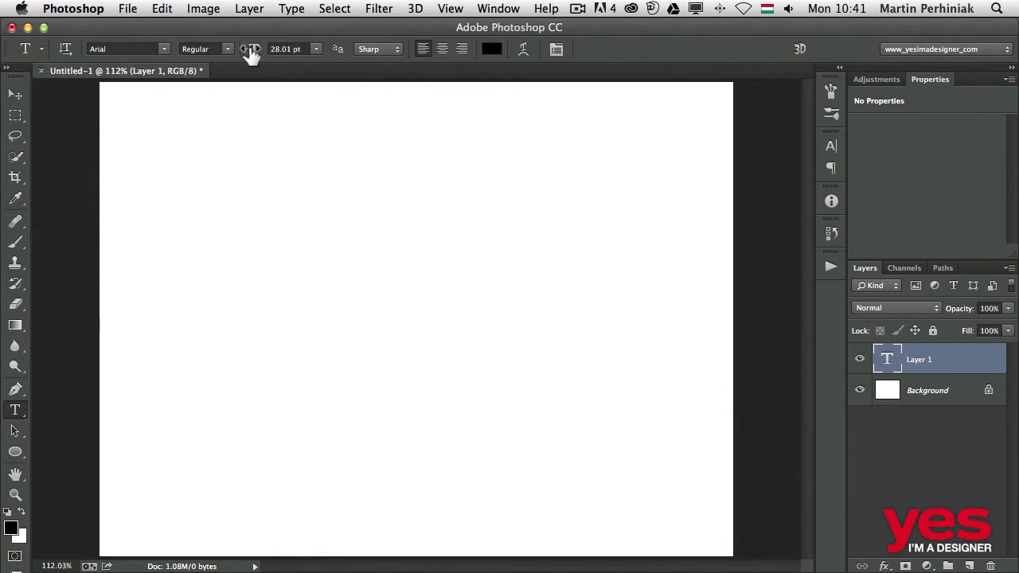
{"action": "left_click", "coordinate": [137, 140]}
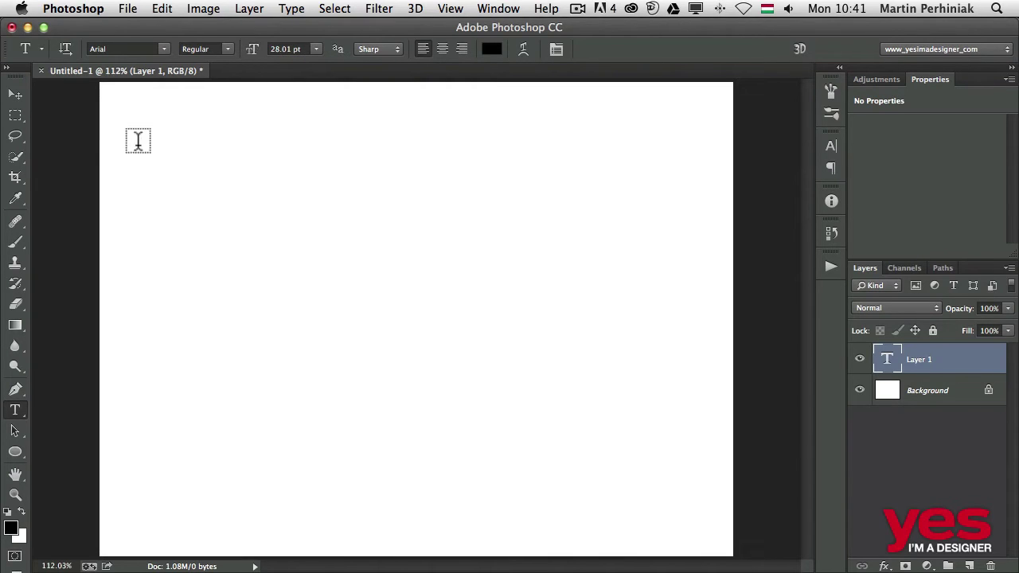
{"action": "mouse_move", "coordinate": [148, 147]}
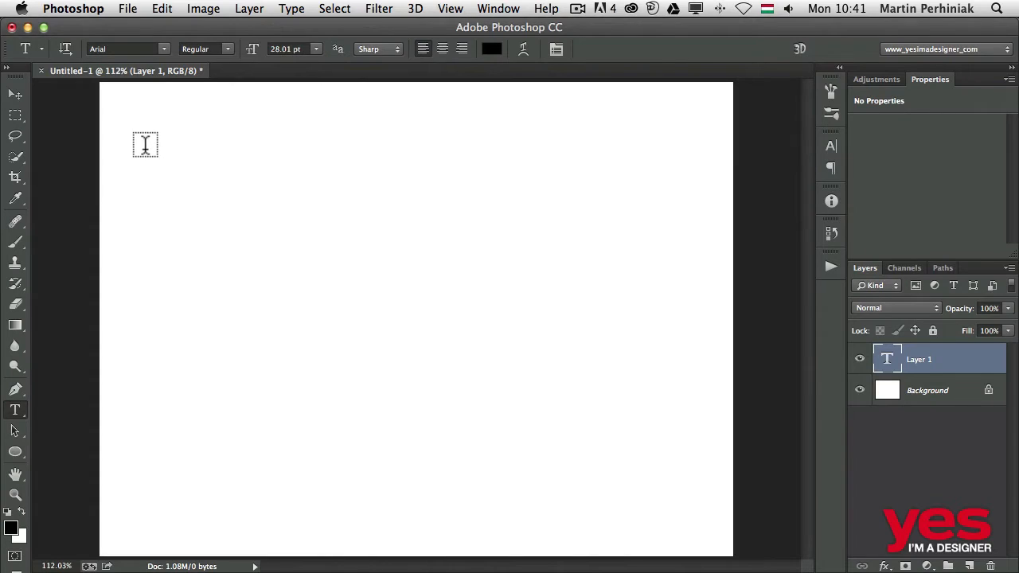
Add a point type line 'This is a point type, which never breaks the line no matter...' near the top left
{"action": "left_click", "coordinate": [146, 147]}
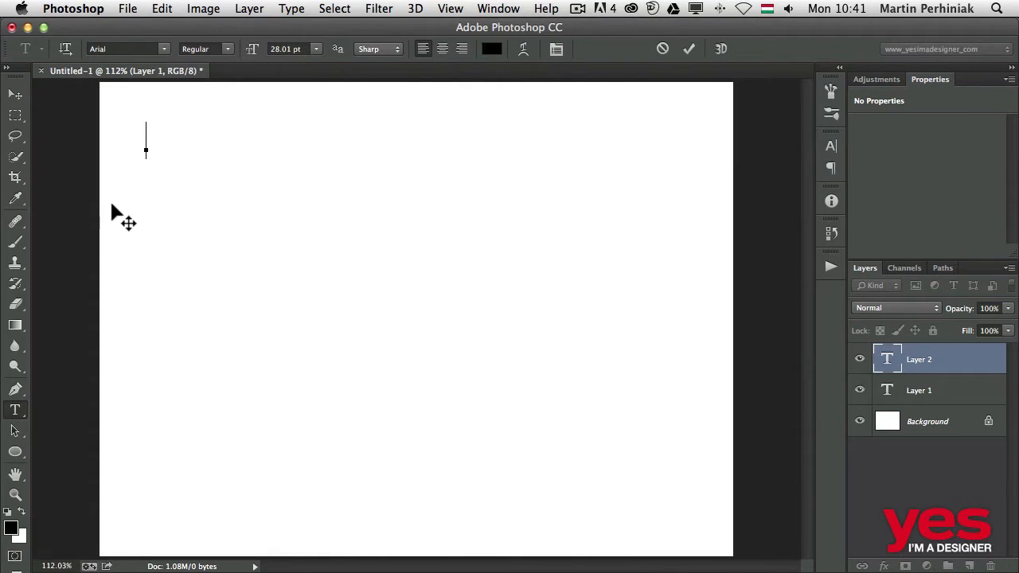
{"action": "type", "text": "This is a p"}
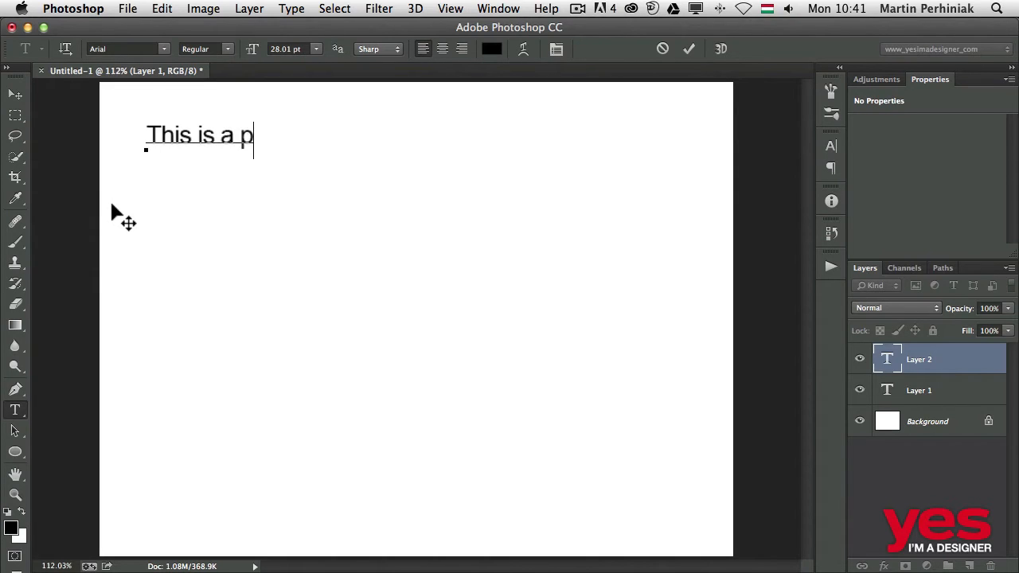
{"action": "type", "text": "oint type"}
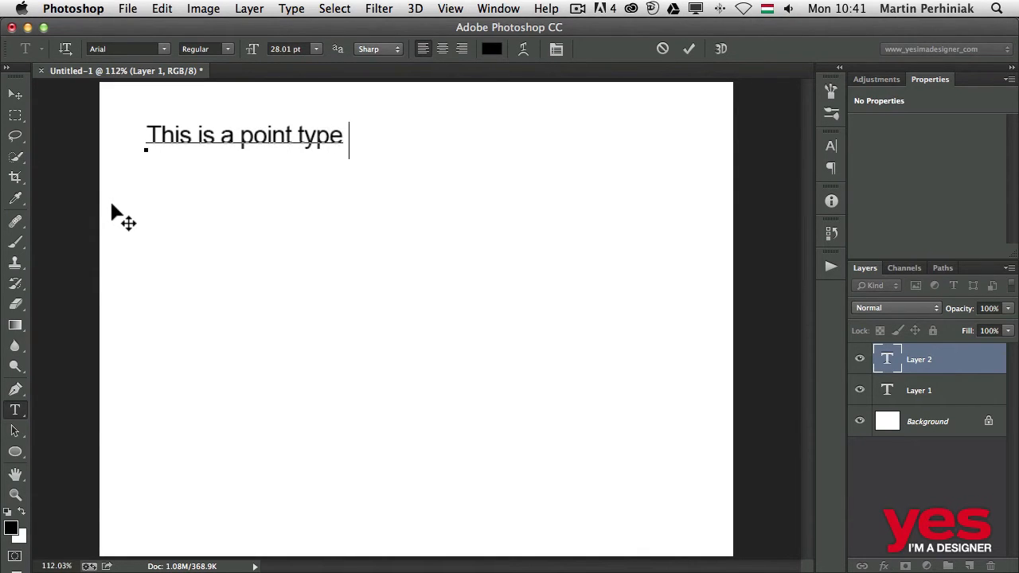
{"action": "type", "text": ", which n"}
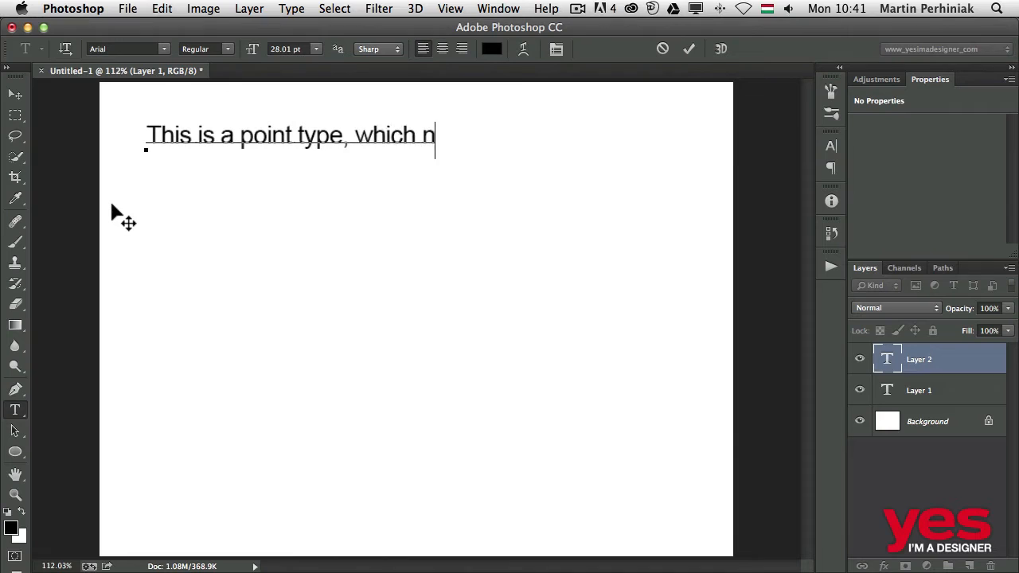
{"action": "type", "text": "ever breaks the line no"}
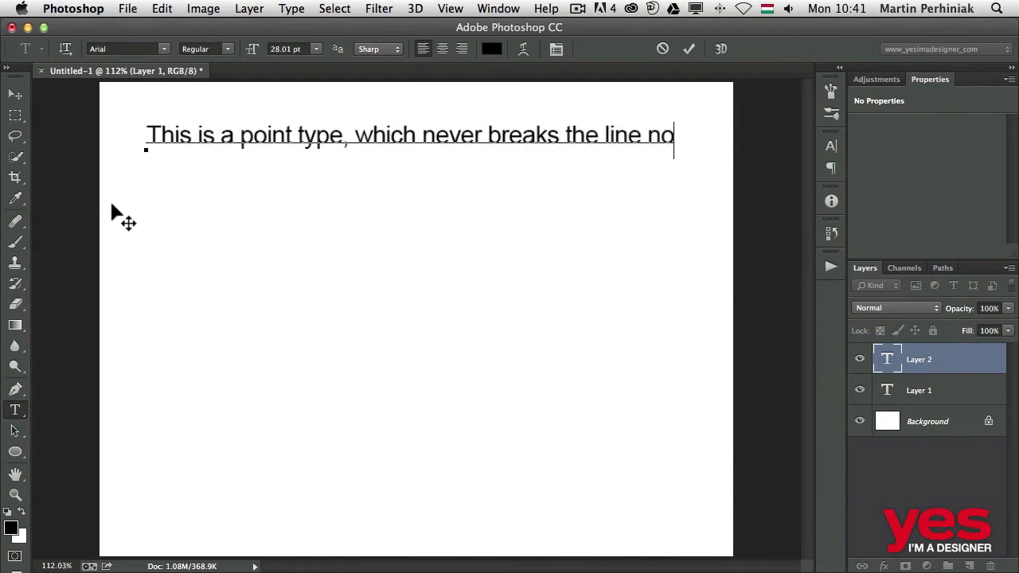
{"action": "type", "text": "matter how"}
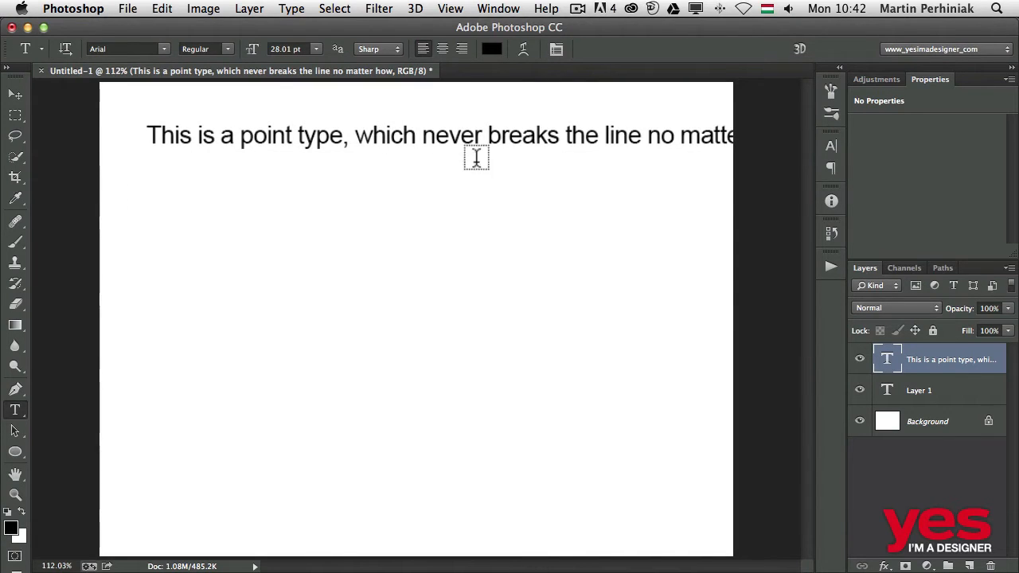
{"action": "mouse_move", "coordinate": [376, 136]}
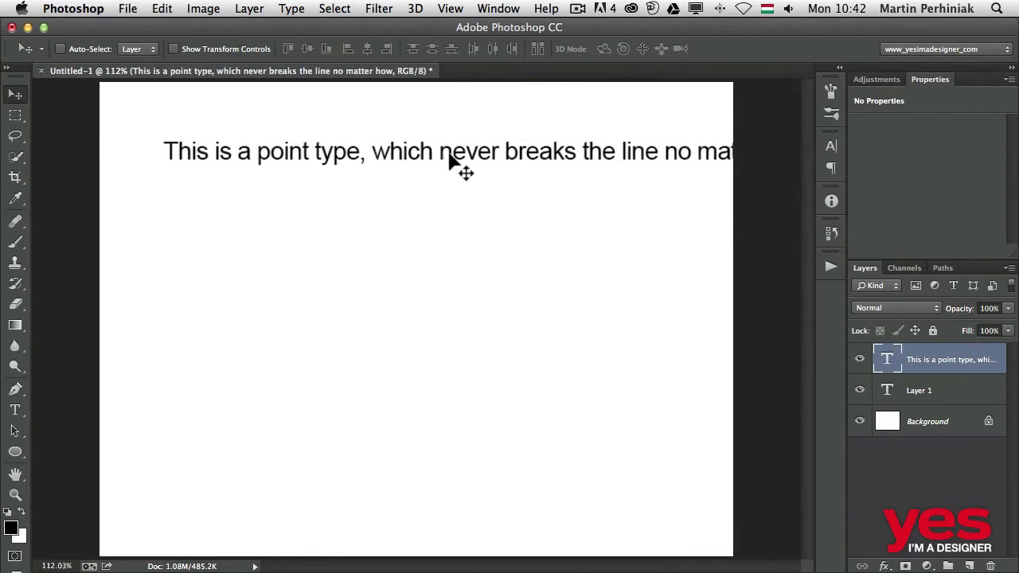
Break the point type after 'never' onto a second line and commit it
{"action": "left_click", "coordinate": [15, 409]}
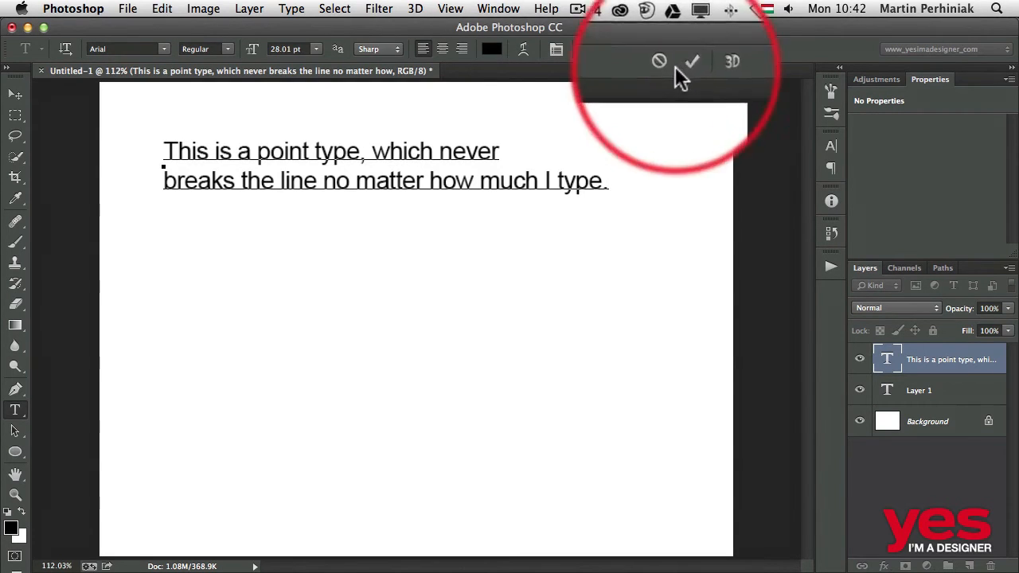
{"action": "left_click", "coordinate": [697, 71]}
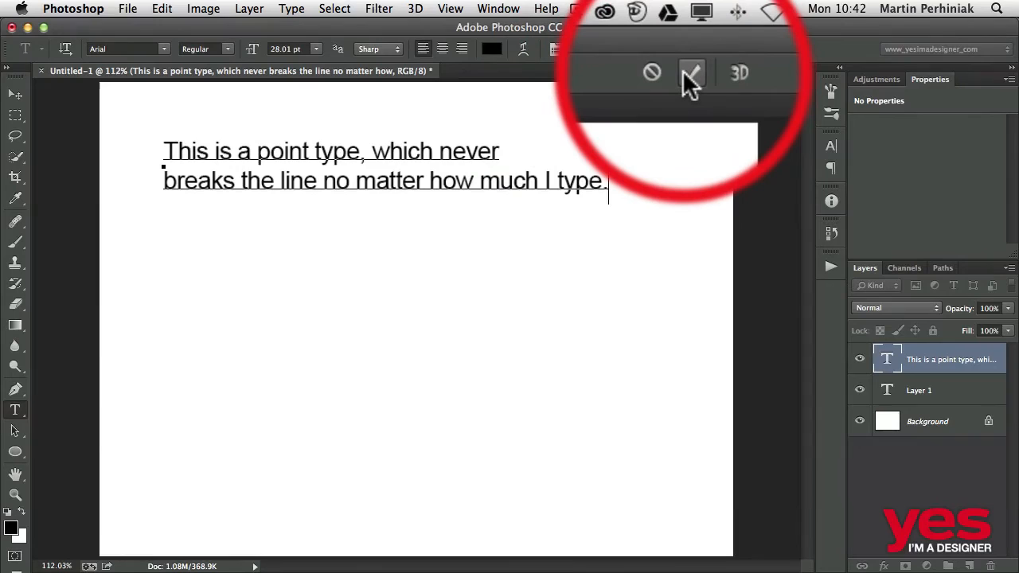
{"action": "mouse_move", "coordinate": [686, 48]}
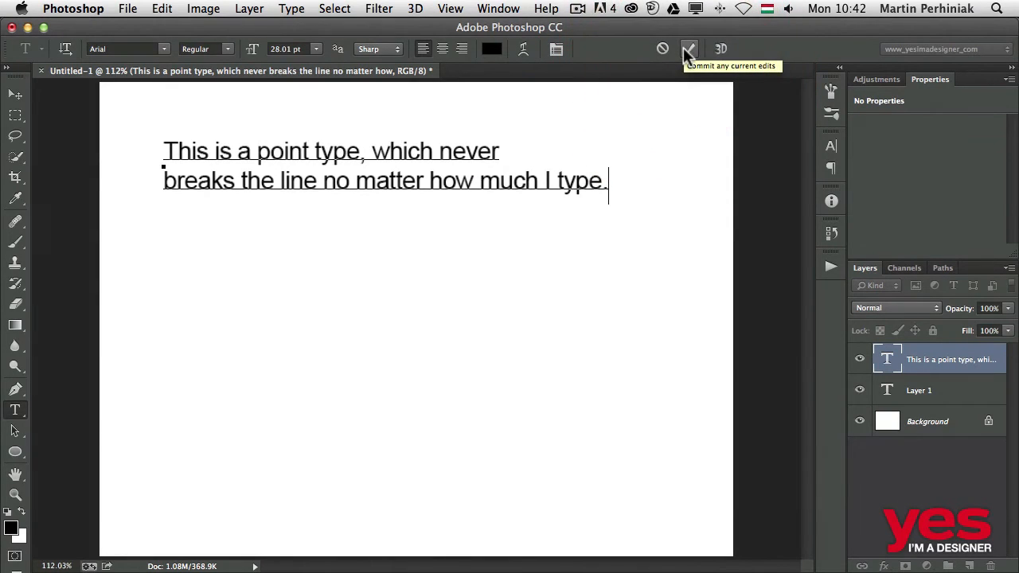
{"action": "left_click", "coordinate": [688, 48]}
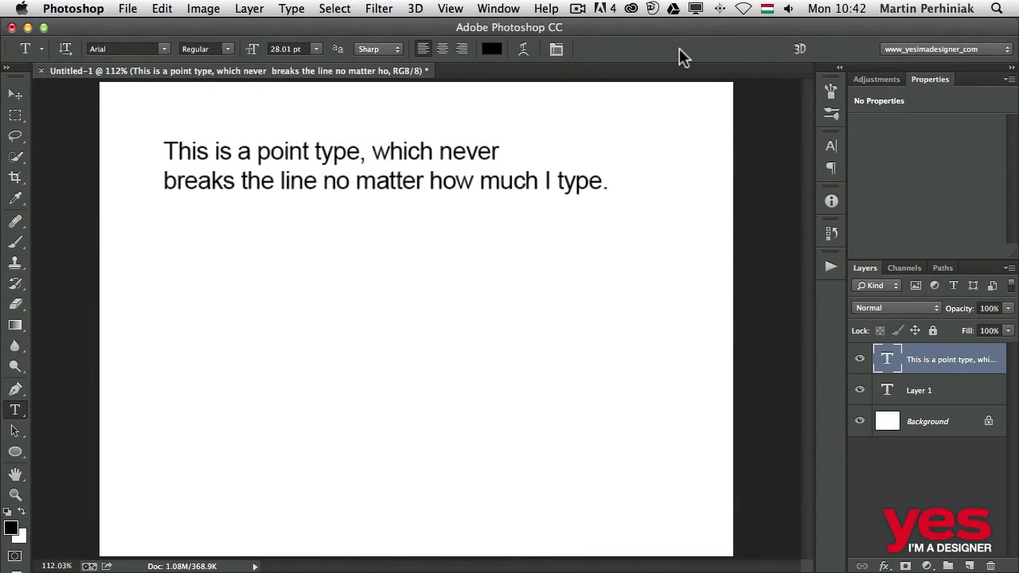
Draw a paragraph text box below the two point-type lines
{"action": "left_click", "coordinate": [159, 232]}
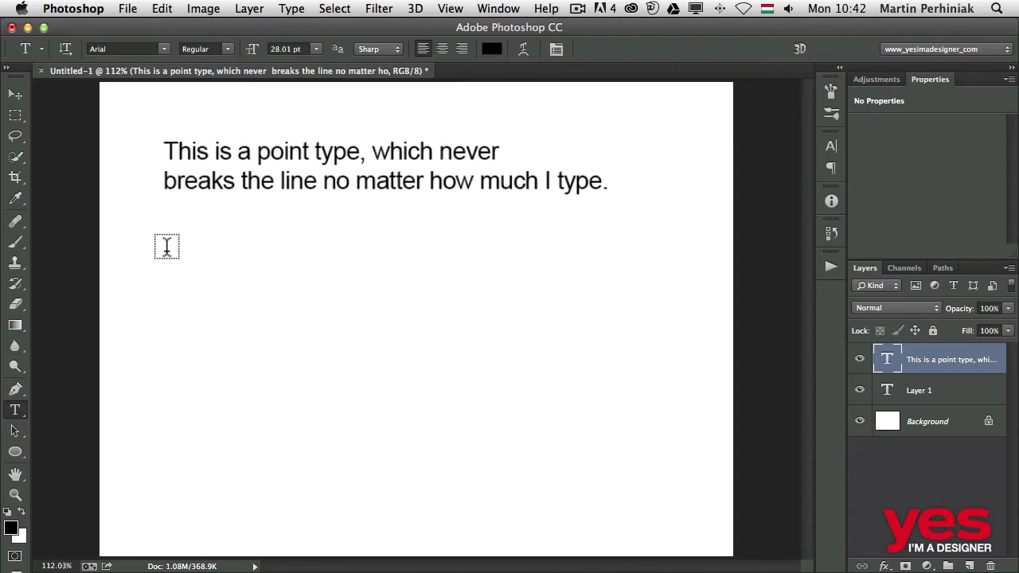
{"action": "left_click_drag", "start_coordinate": [167, 254], "coordinate": [325, 332]}
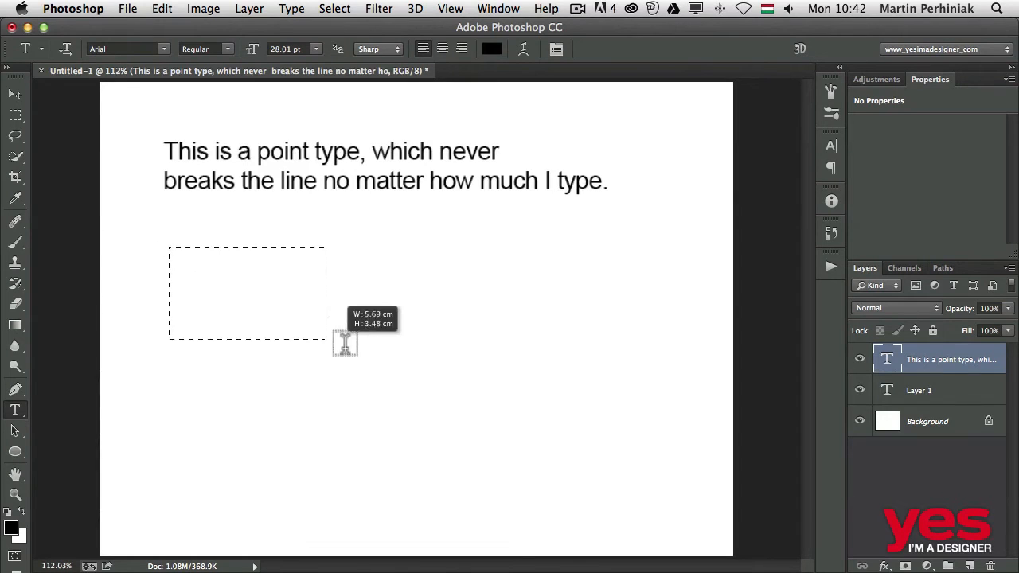
{"action": "left_click_drag", "start_coordinate": [326, 338], "coordinate": [522, 454]}
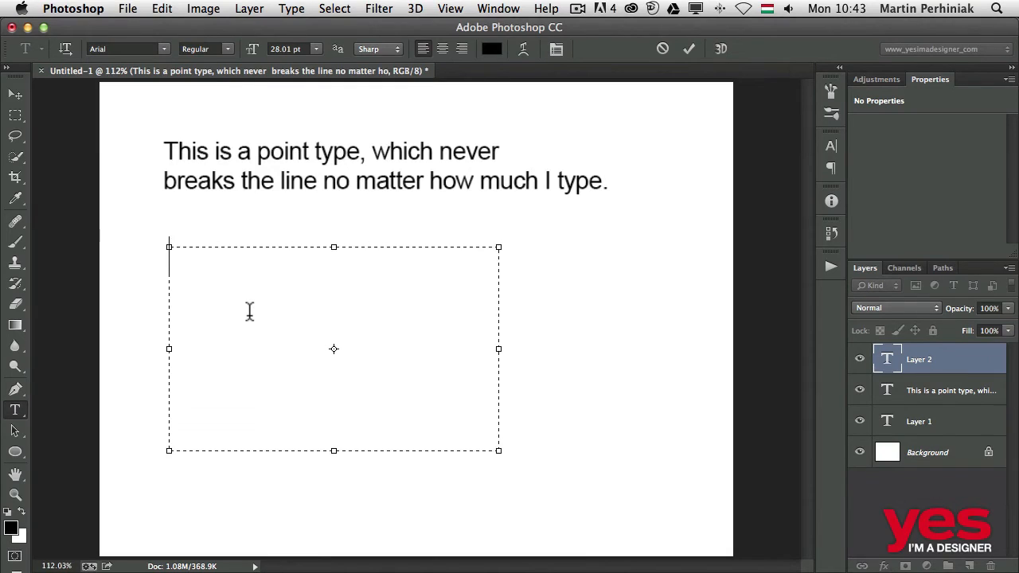
Fill it with 'This is a paragraph type, which will automatically break the lines while I'm typing.' and commit
{"action": "type", "text": "This is"}
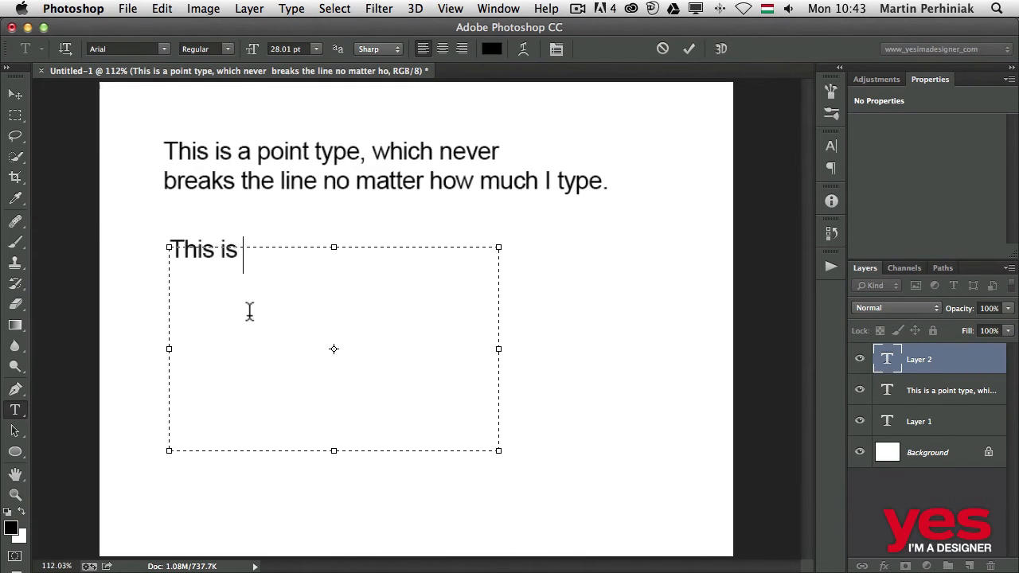
{"action": "type", "text": "a paragraph t"}
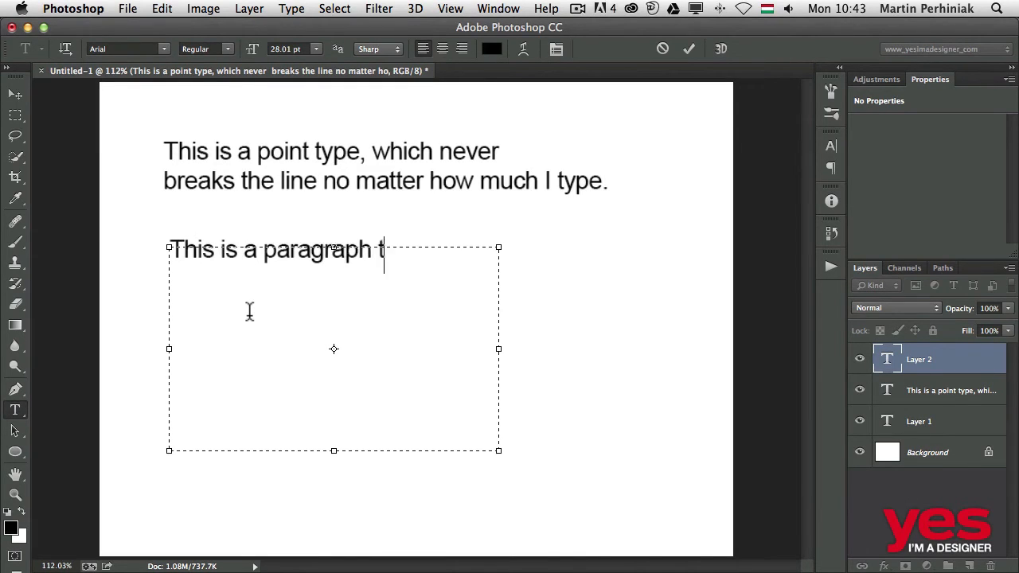
{"action": "type", "text": "ype, which"}
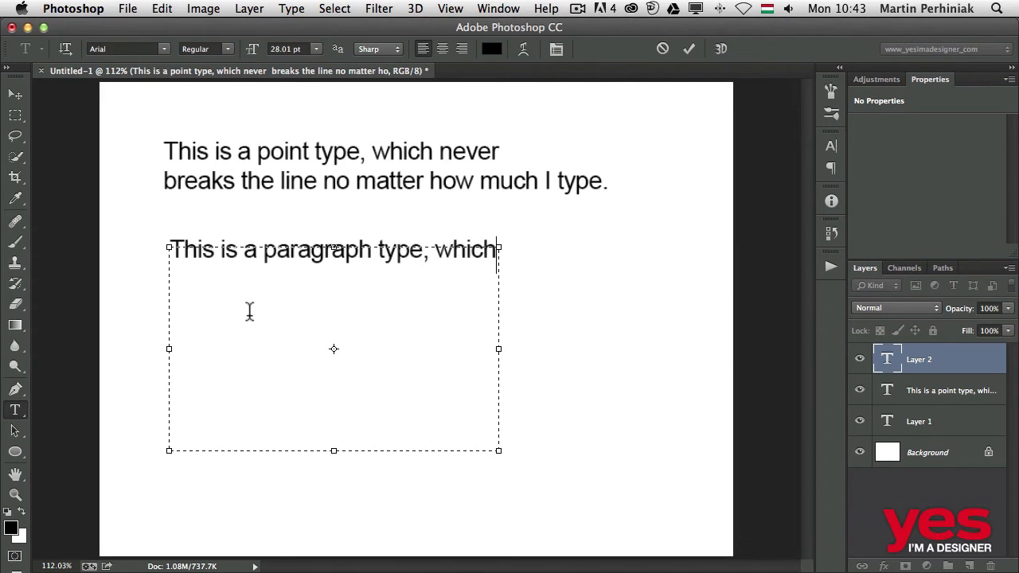
{"action": "type", "text": "will auto"}
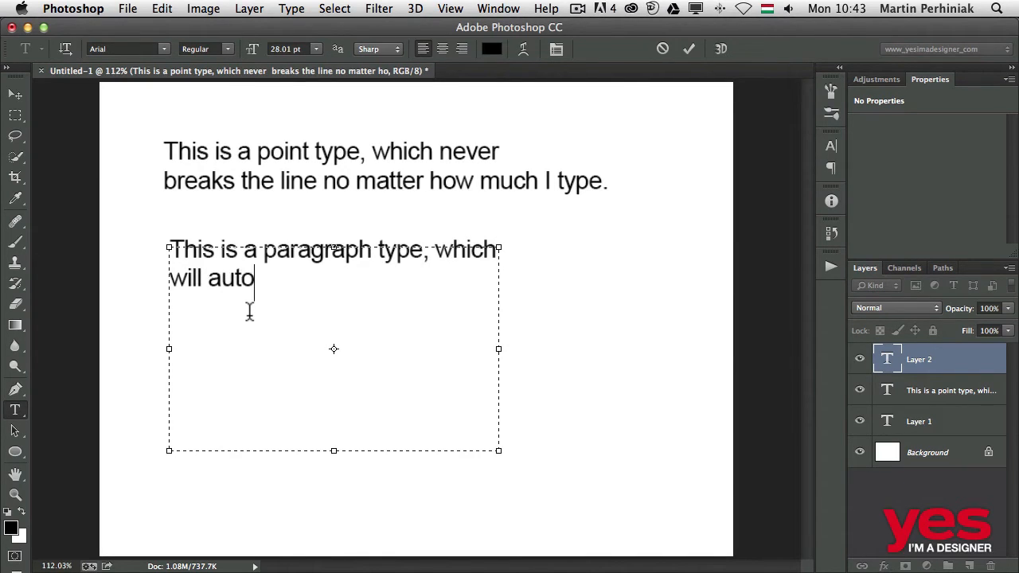
{"action": "type", "text": "matically"}
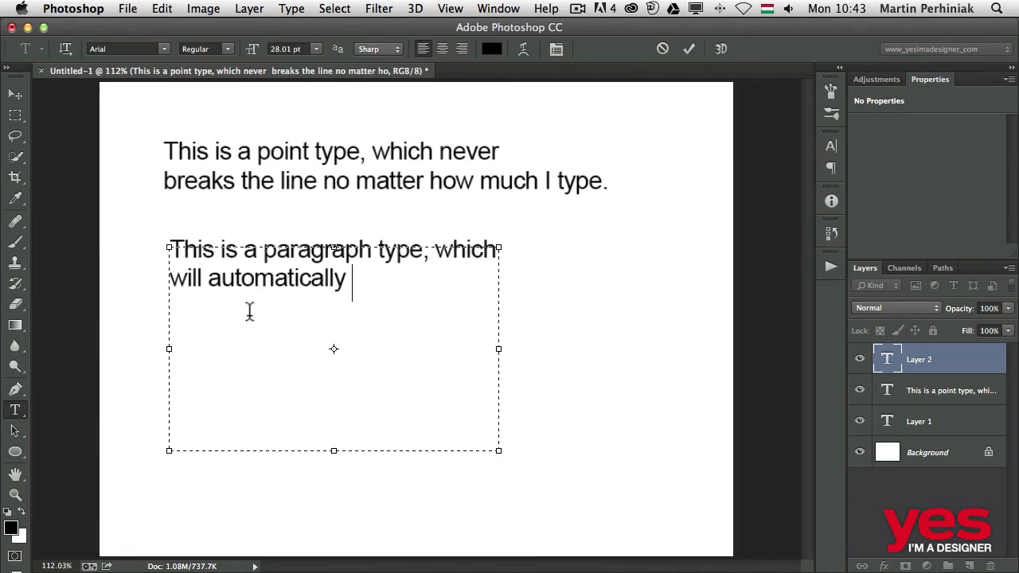
{"action": "type", "text": "break the lin"}
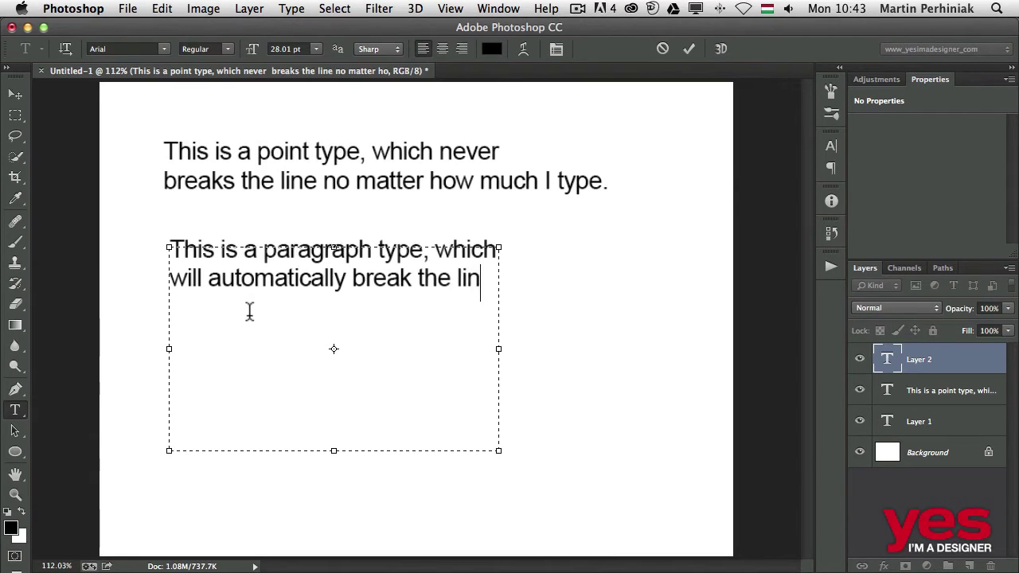
{"action": "type", "text": "es while"}
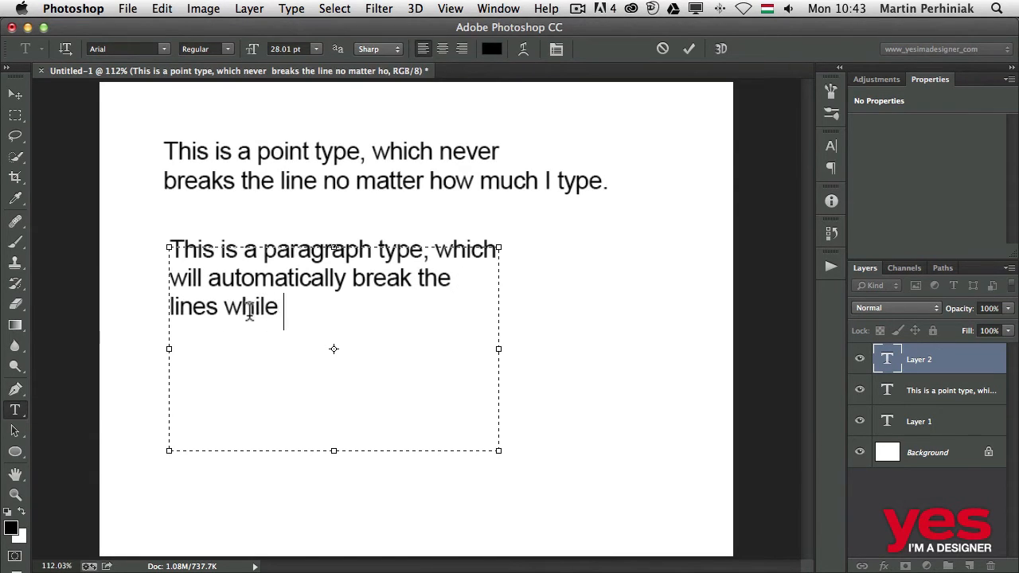
{"action": "type", "text": "I'm ty"}
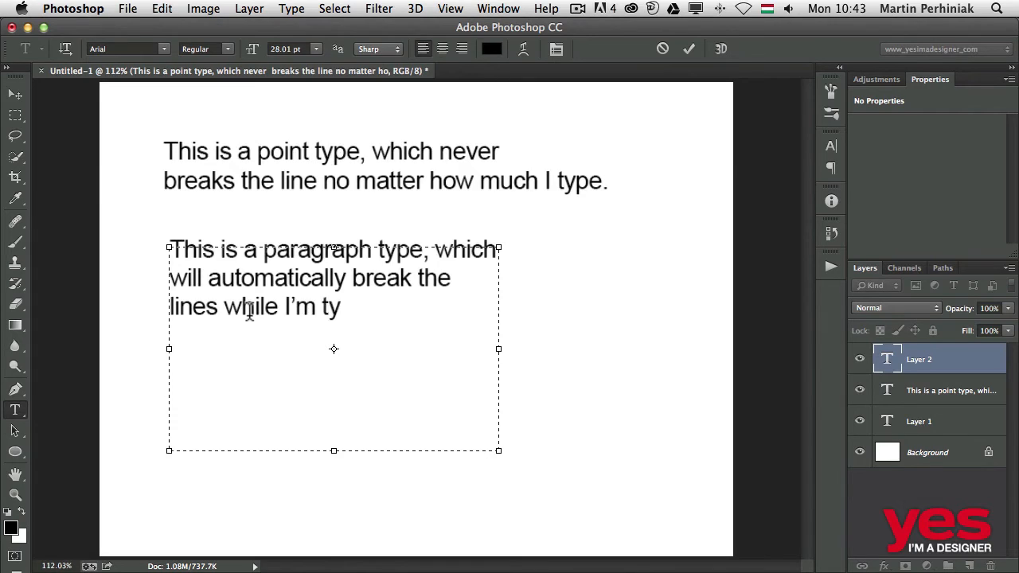
{"action": "type", "text": "ping."}
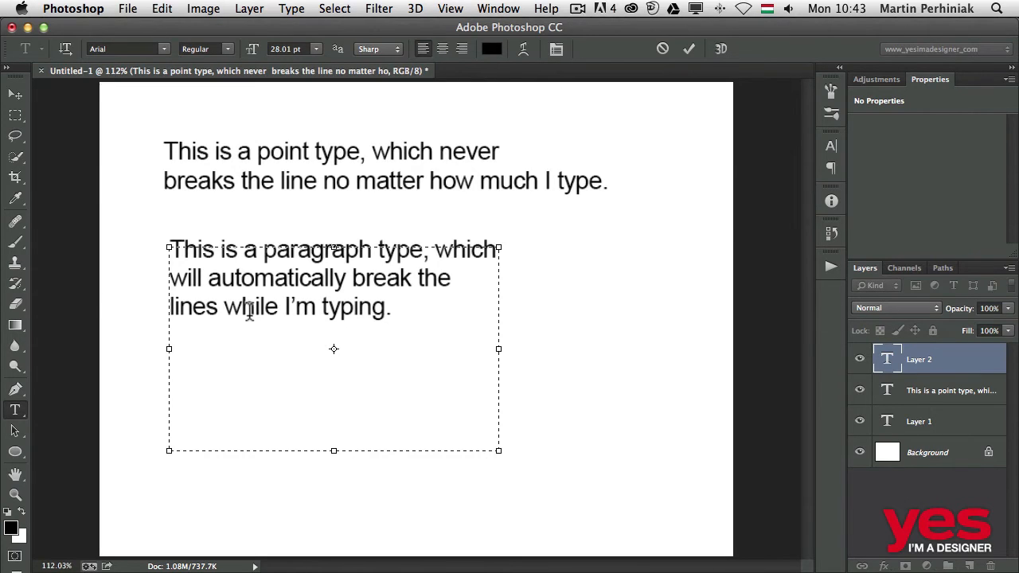
{"action": "left_click", "coordinate": [687, 48]}
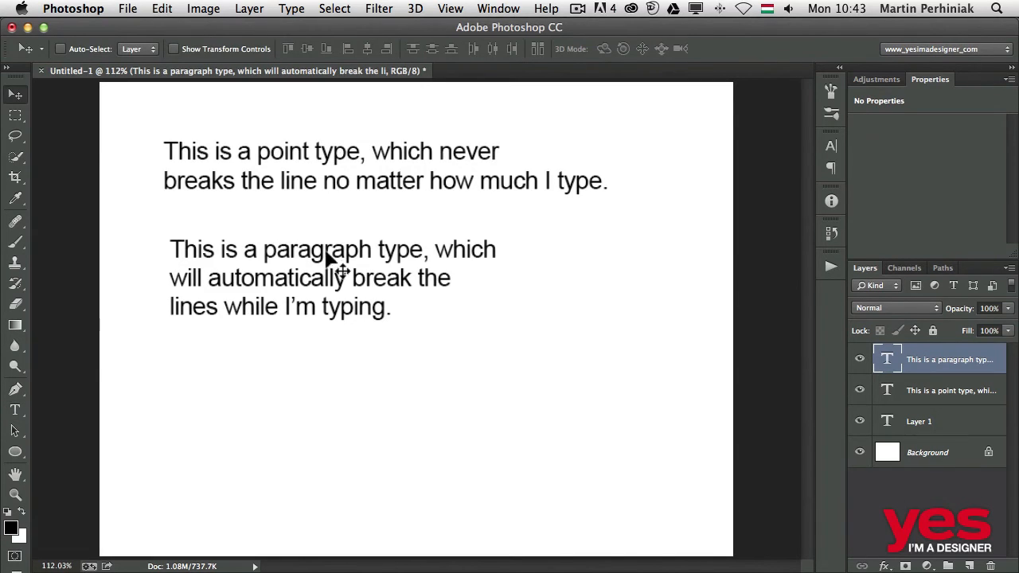
{"action": "mouse_move", "coordinate": [293, 267]}
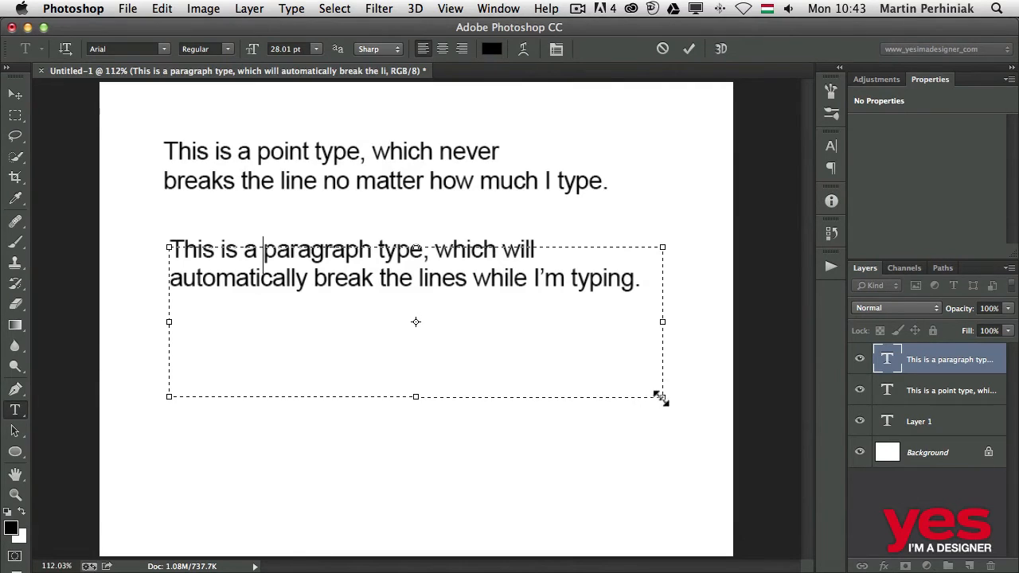
Narrow then widen the paragraph box so the sentence rewraps into three lines
{"action": "left_click_drag", "start_coordinate": [662, 399], "coordinate": [410, 421]}
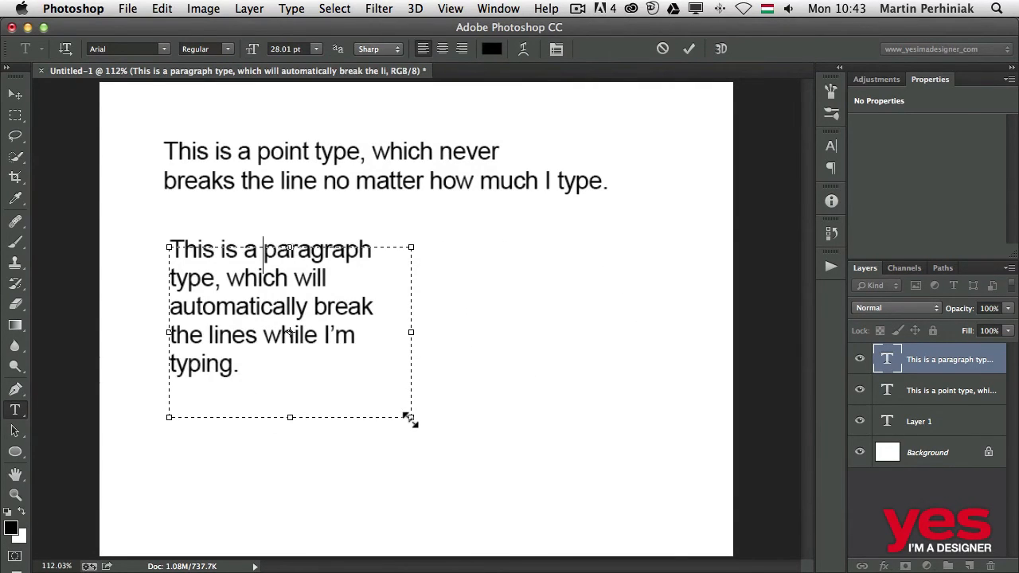
{"action": "left_click_drag", "start_coordinate": [411, 417], "coordinate": [535, 401]}
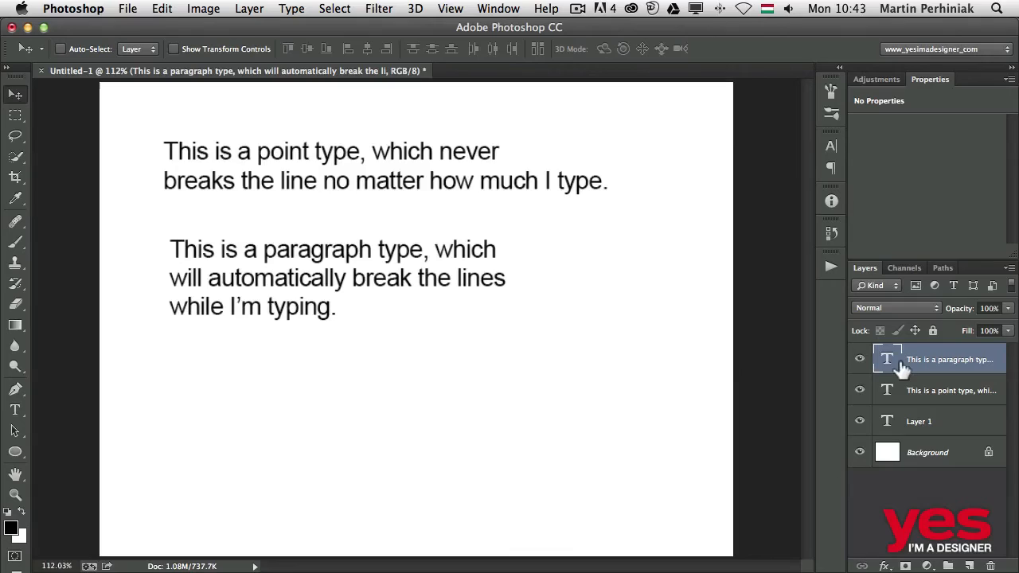
Convert the paragraph type layer to point text, then show Convert to Paragraph Text for the point layer
{"action": "right_click", "coordinate": [947, 360]}
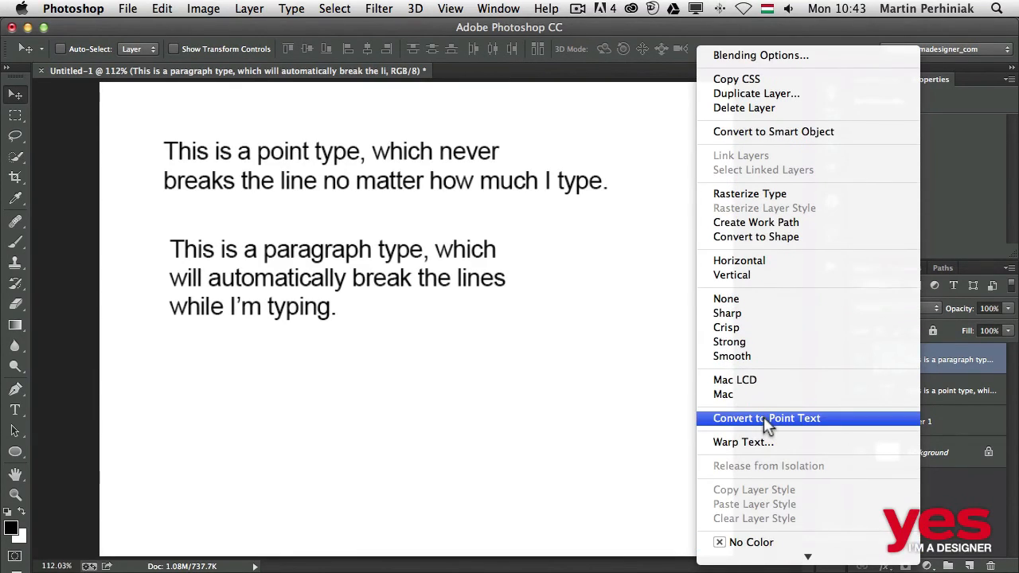
{"action": "mouse_move", "coordinate": [783, 426]}
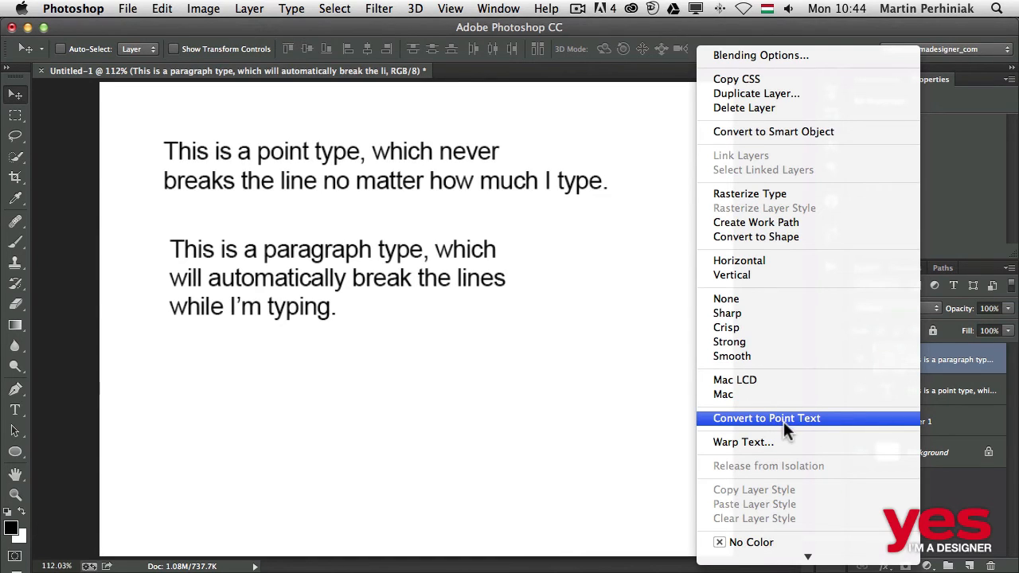
{"action": "left_click", "coordinate": [766, 417]}
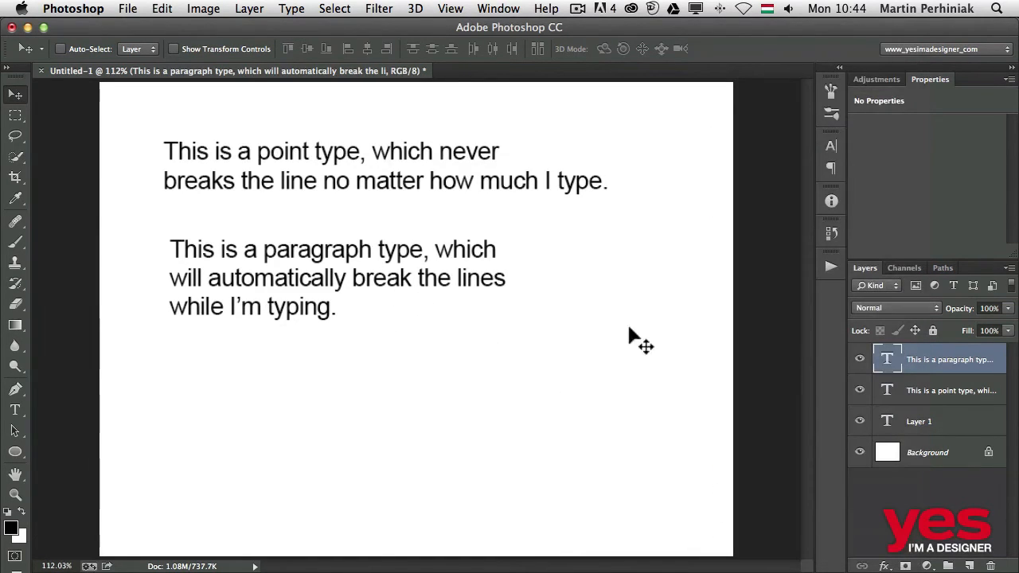
{"action": "left_click", "coordinate": [939, 390]}
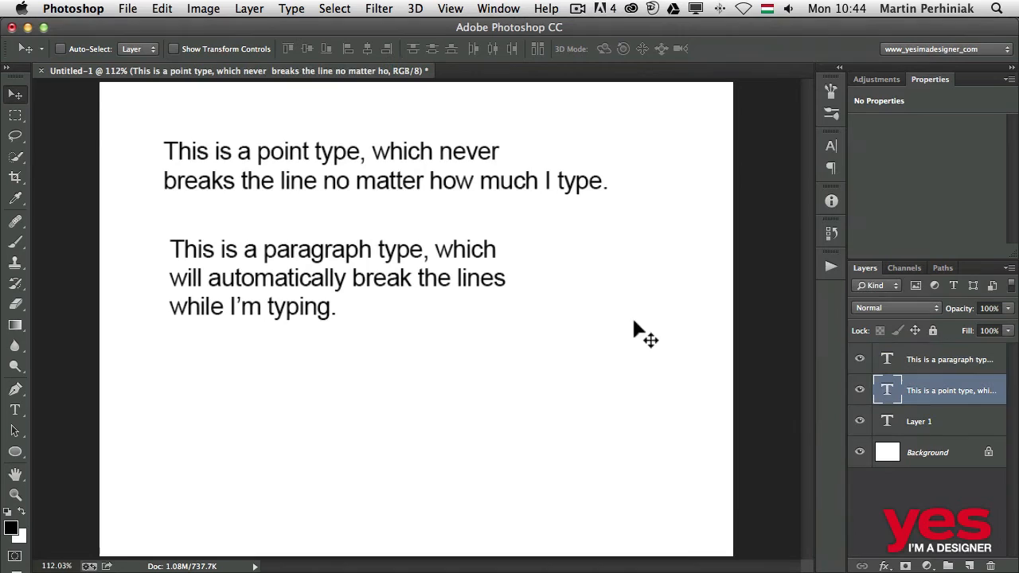
{"action": "mouse_move", "coordinate": [888, 390]}
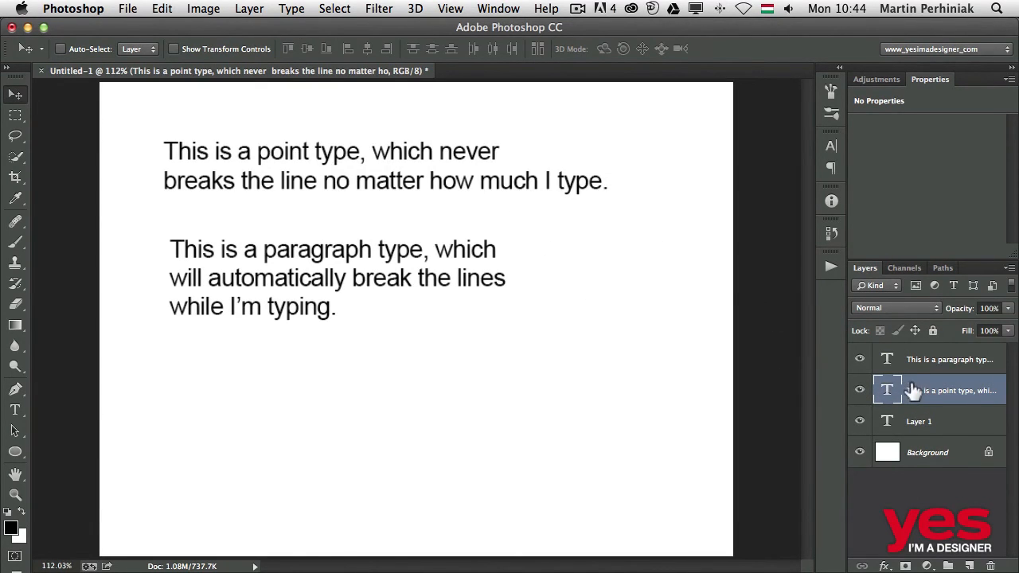
{"action": "right_click", "coordinate": [942, 389]}
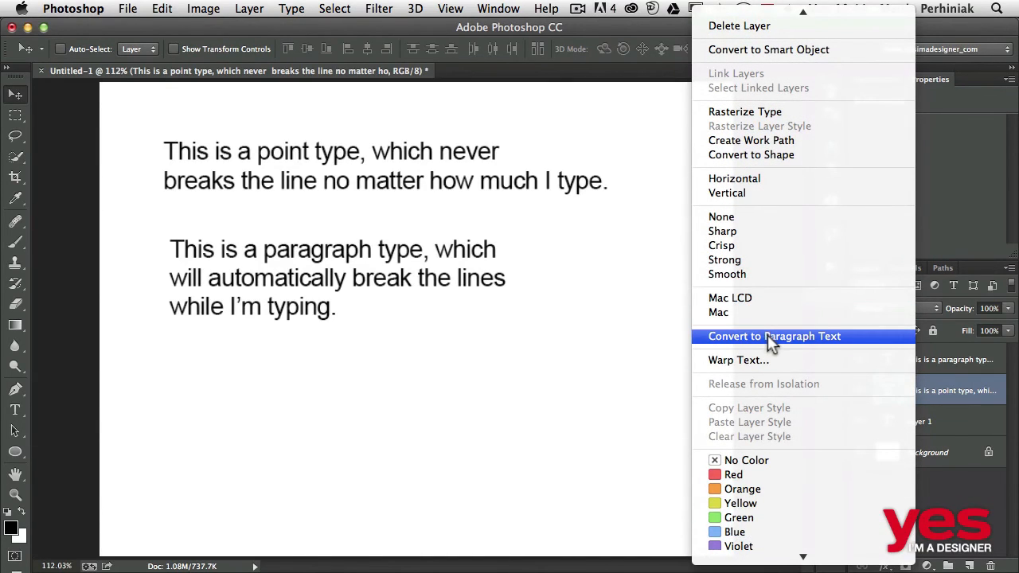
{"action": "mouse_move", "coordinate": [777, 349]}
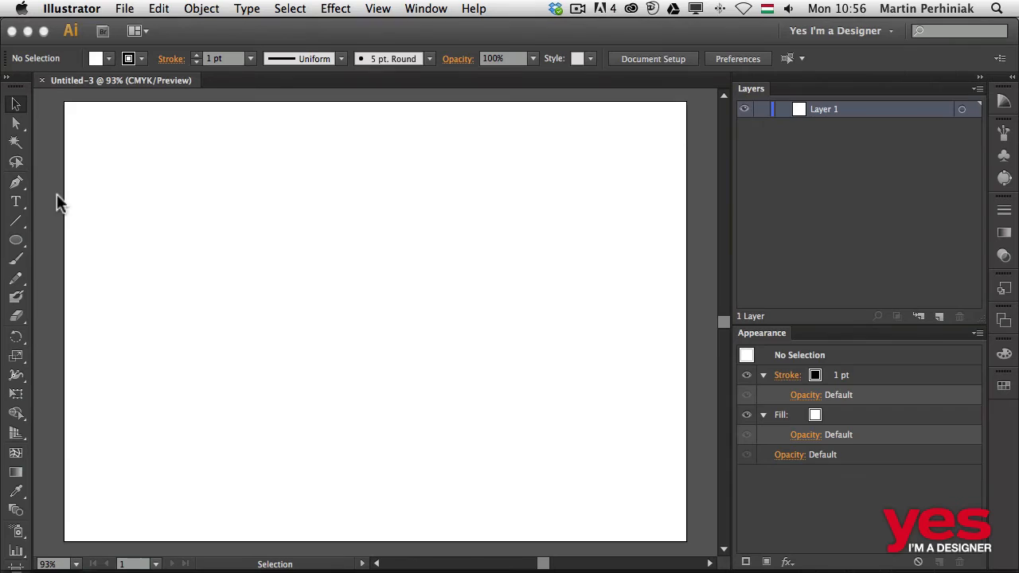
{"action": "mouse_move", "coordinate": [16, 207]}
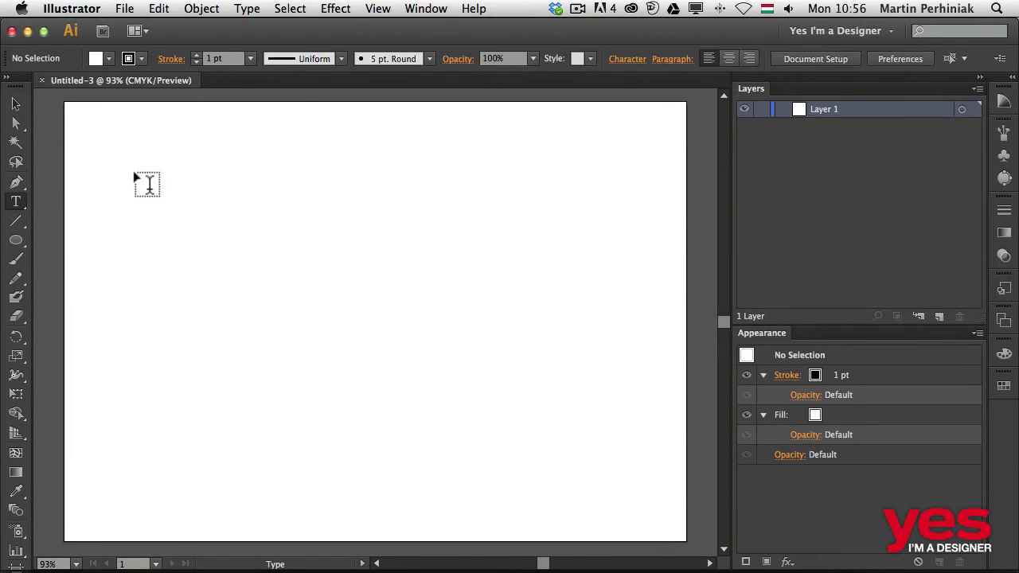
Add a point text reading 'Start typing' near the top-left of the artboard
{"action": "left_click", "coordinate": [147, 181]}
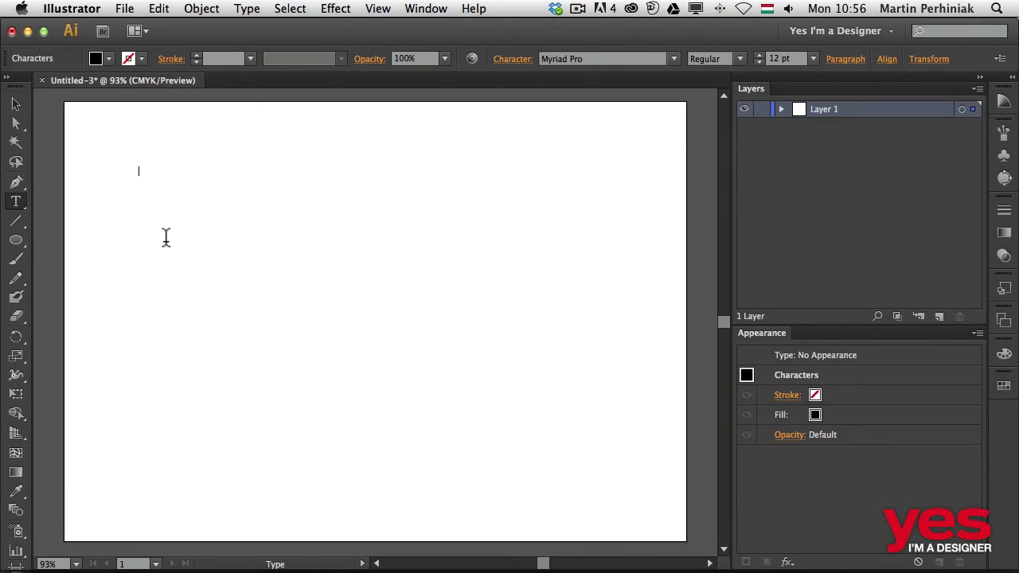
{"action": "mouse_move", "coordinate": [172, 178]}
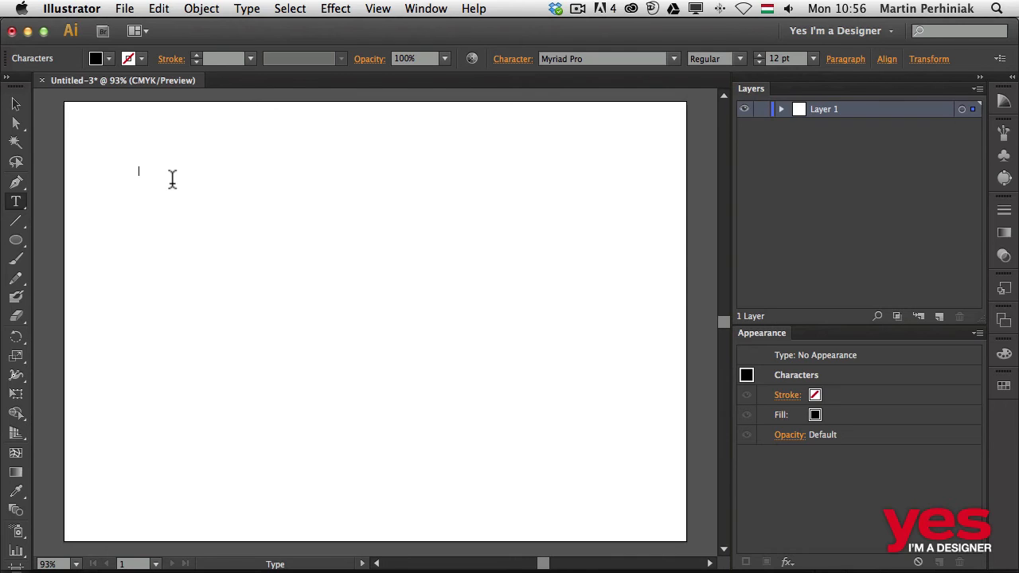
{"action": "type", "text": "Start typing"}
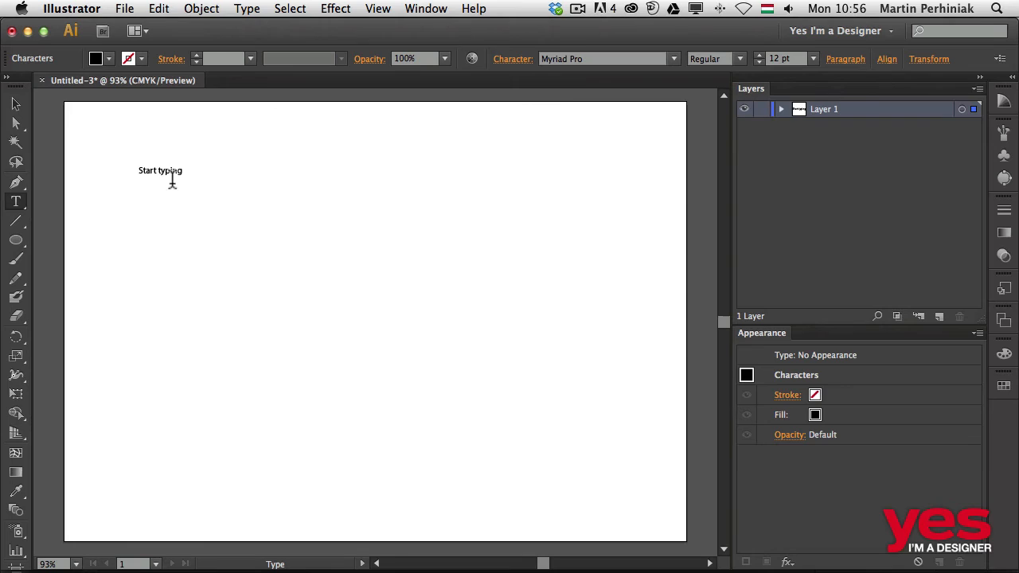
{"action": "mouse_move", "coordinate": [301, 214]}
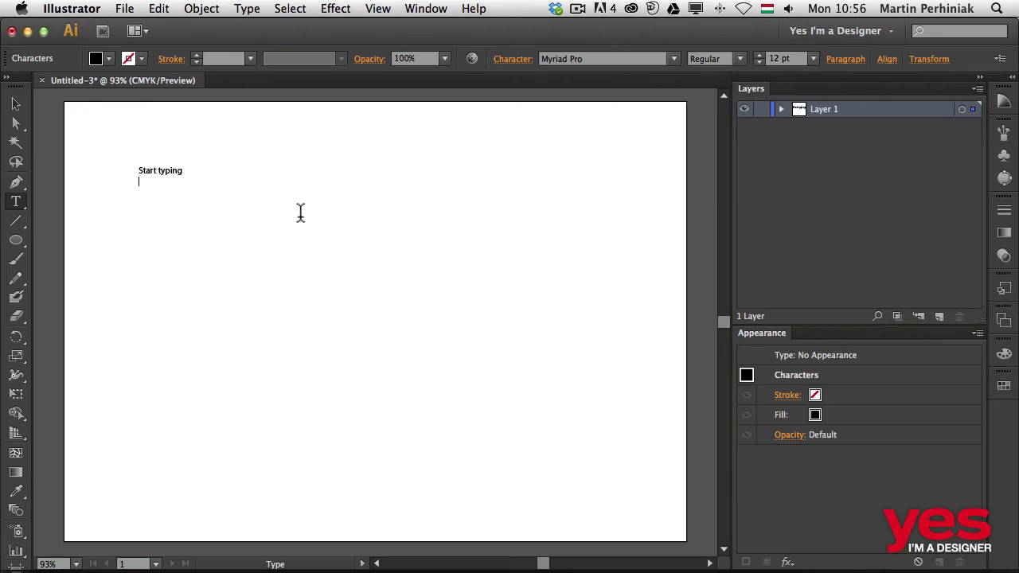
{"action": "left_click", "coordinate": [14, 103]}
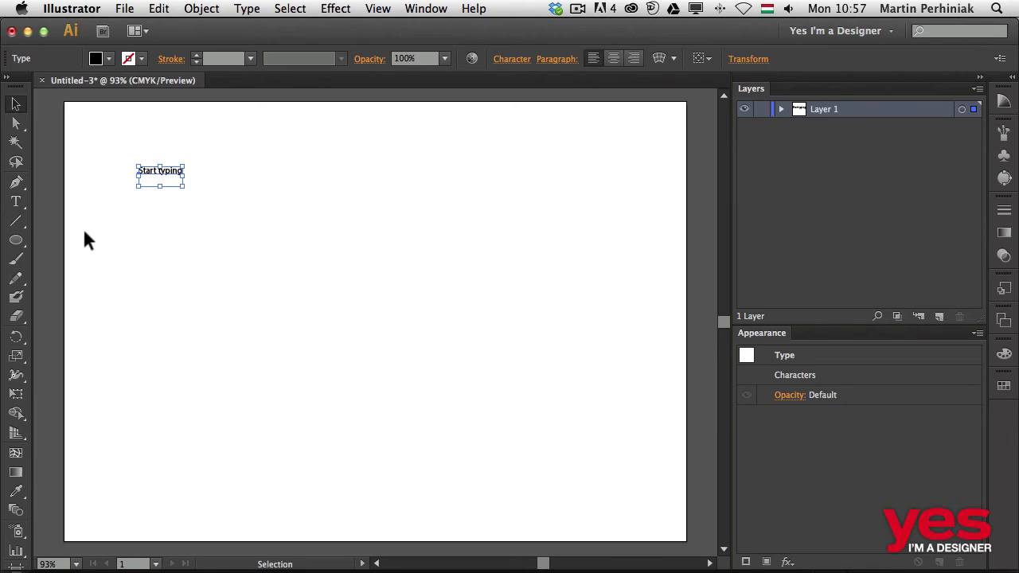
{"action": "mouse_move", "coordinate": [61, 216]}
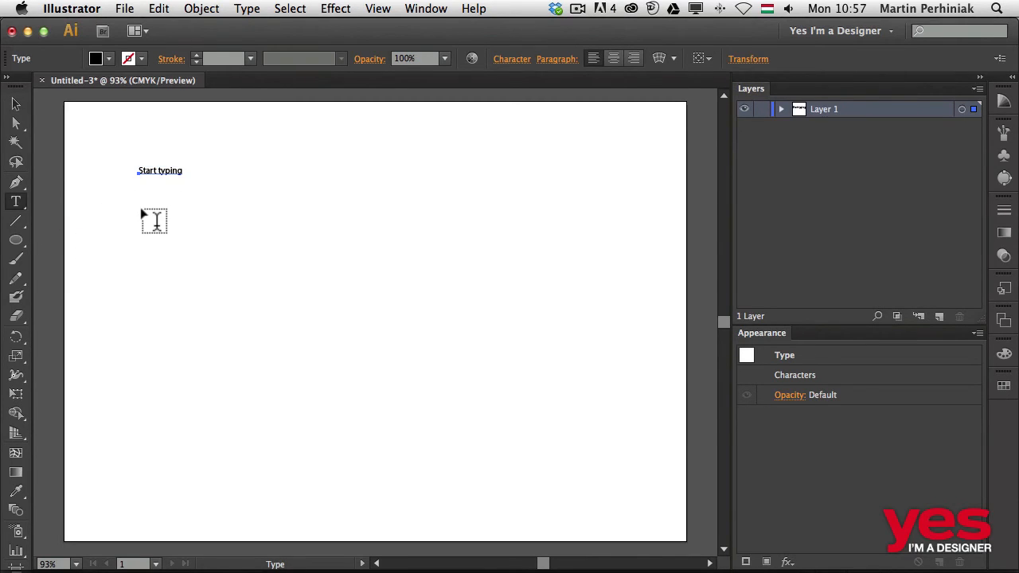
Drag out an empty area type box below the 'Start typing' text
{"action": "left_click_drag", "start_coordinate": [135, 220], "coordinate": [306, 350]}
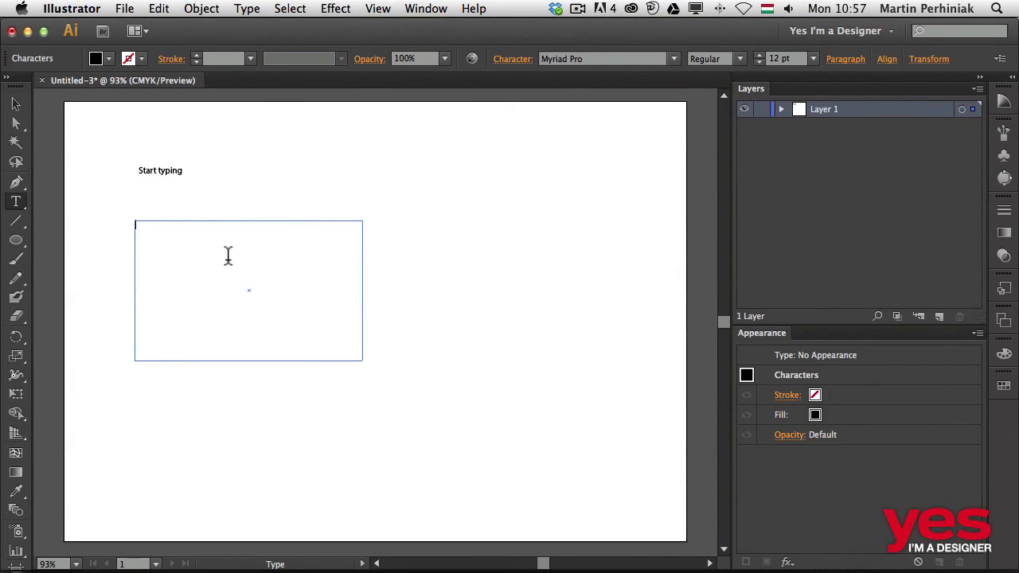
{"action": "mouse_move", "coordinate": [191, 267]}
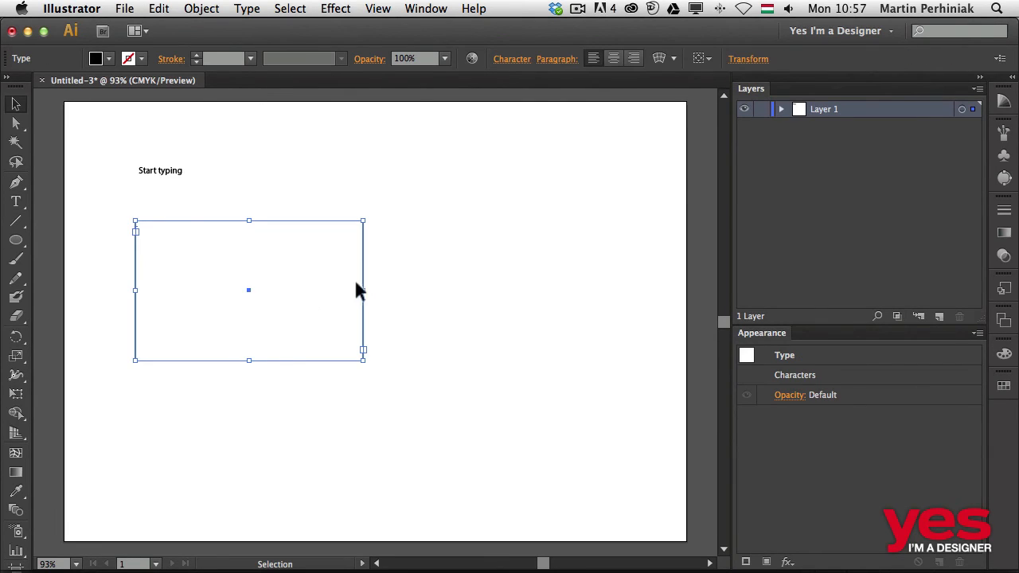
{"action": "mouse_move", "coordinate": [366, 347]}
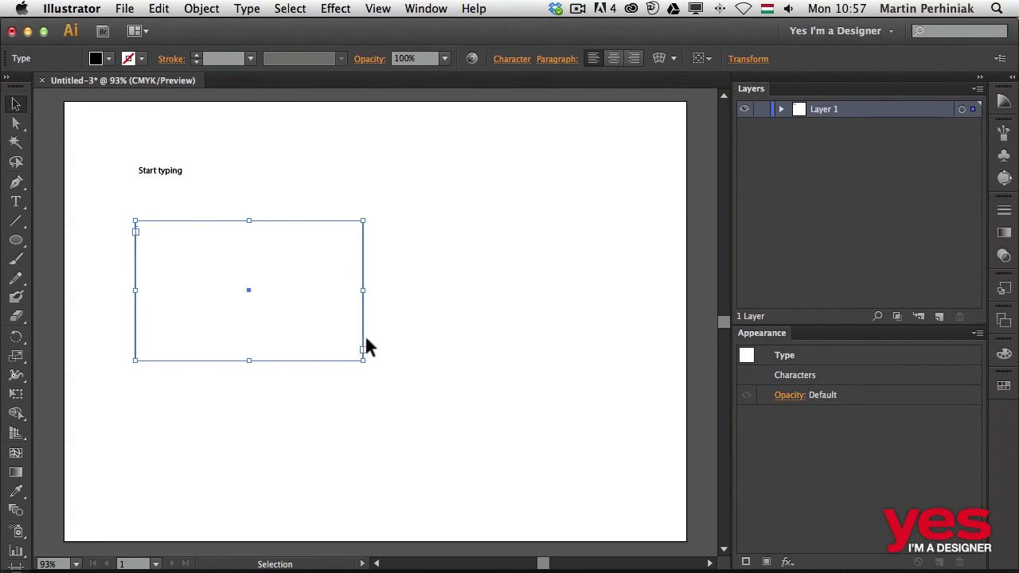
{"action": "mouse_move", "coordinate": [223, 277]}
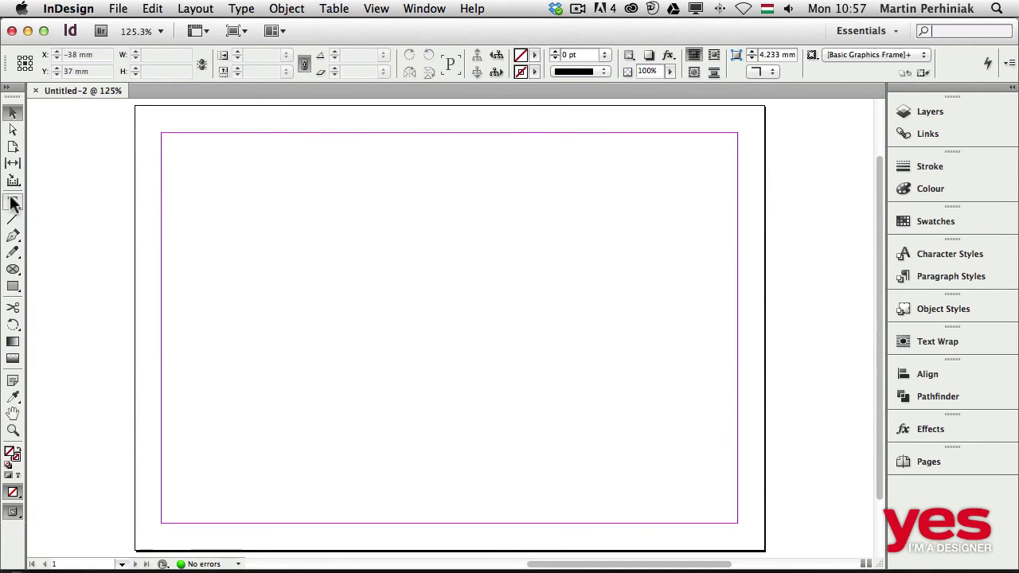
Create a text frame and fill it with placeholder text via the Type menu
{"action": "left_click", "coordinate": [11, 198]}
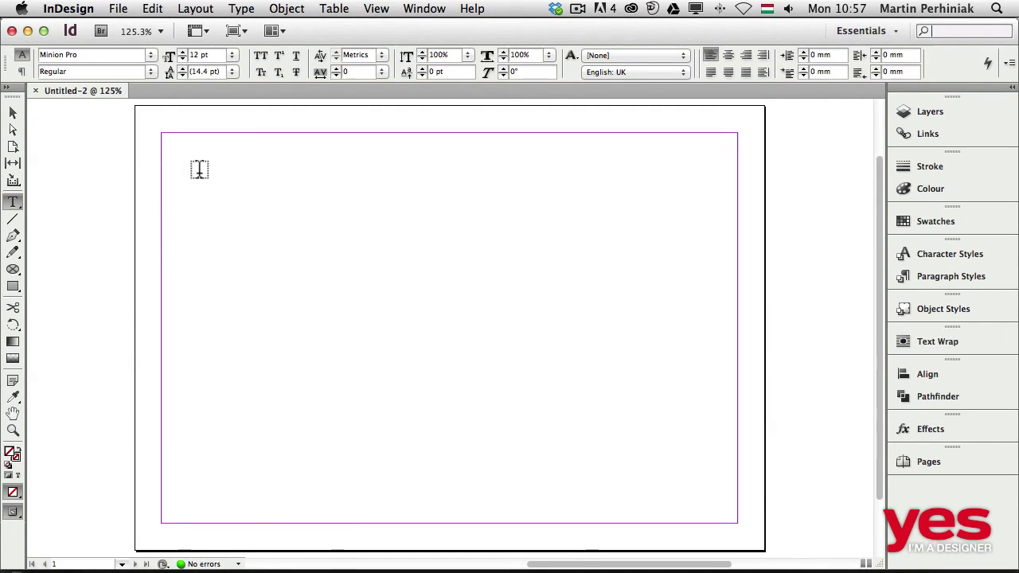
{"action": "mouse_move", "coordinate": [210, 197]}
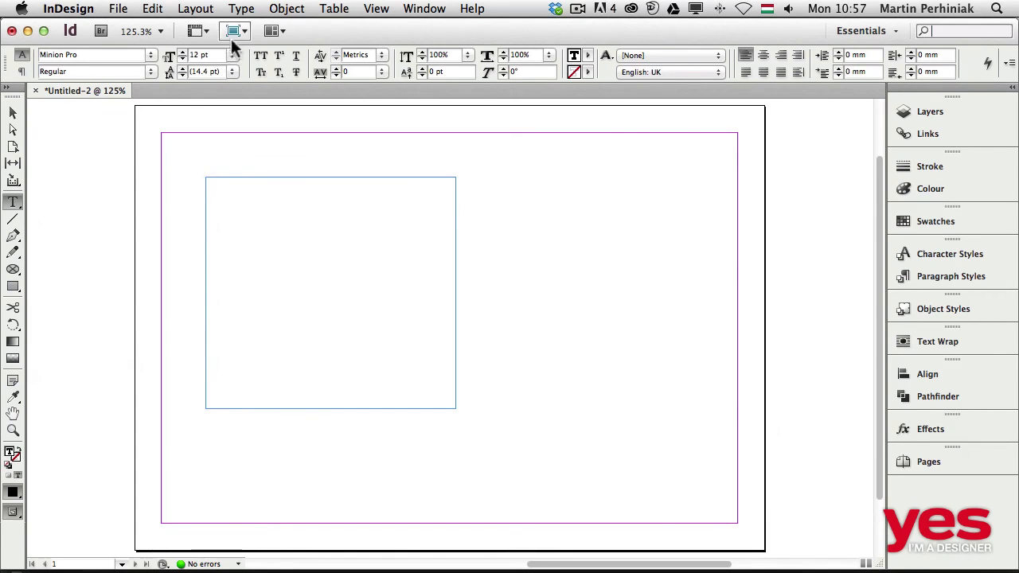
{"action": "left_click", "coordinate": [239, 10]}
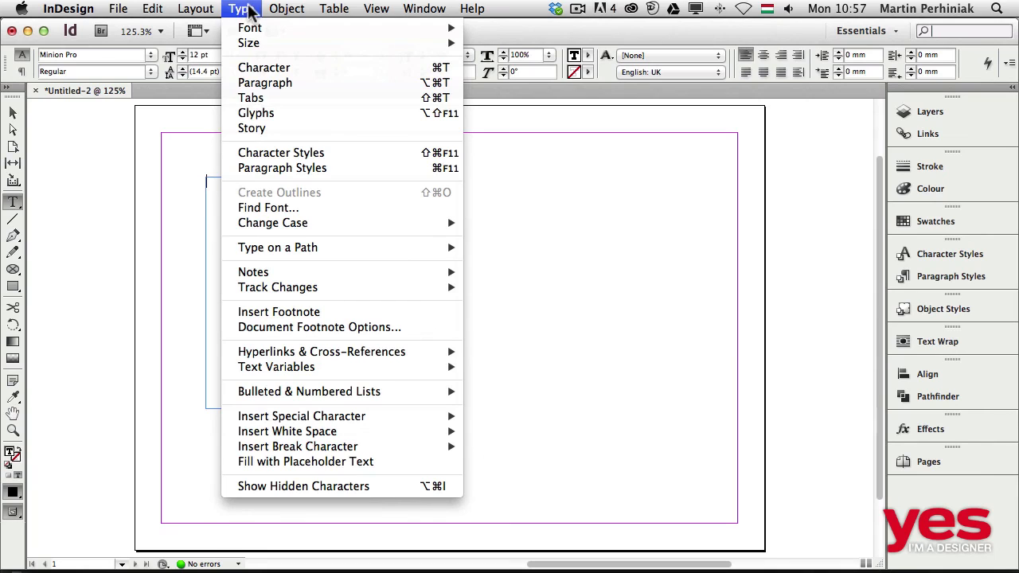
{"action": "mouse_move", "coordinate": [248, 10]}
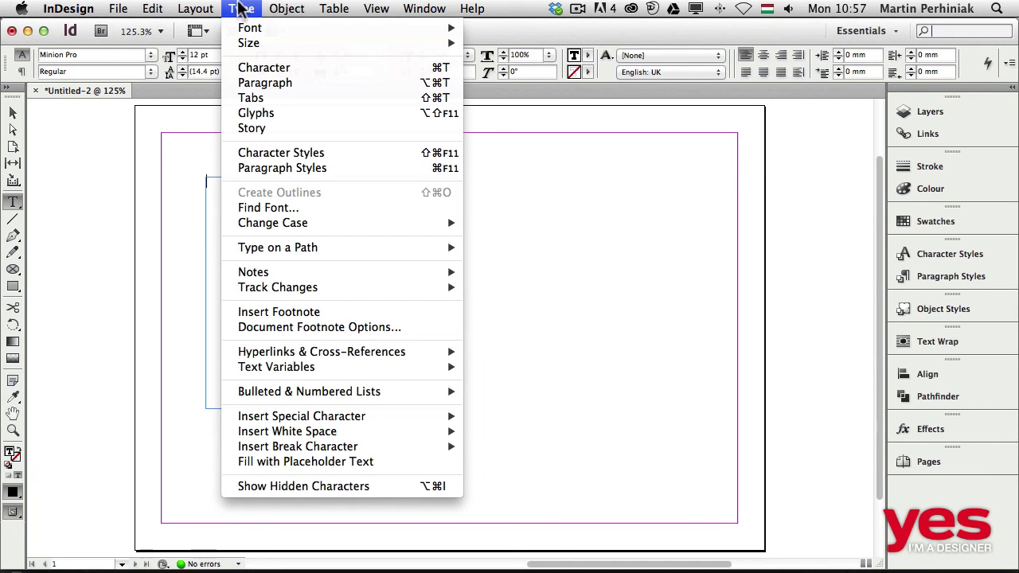
{"action": "mouse_move", "coordinate": [301, 448]}
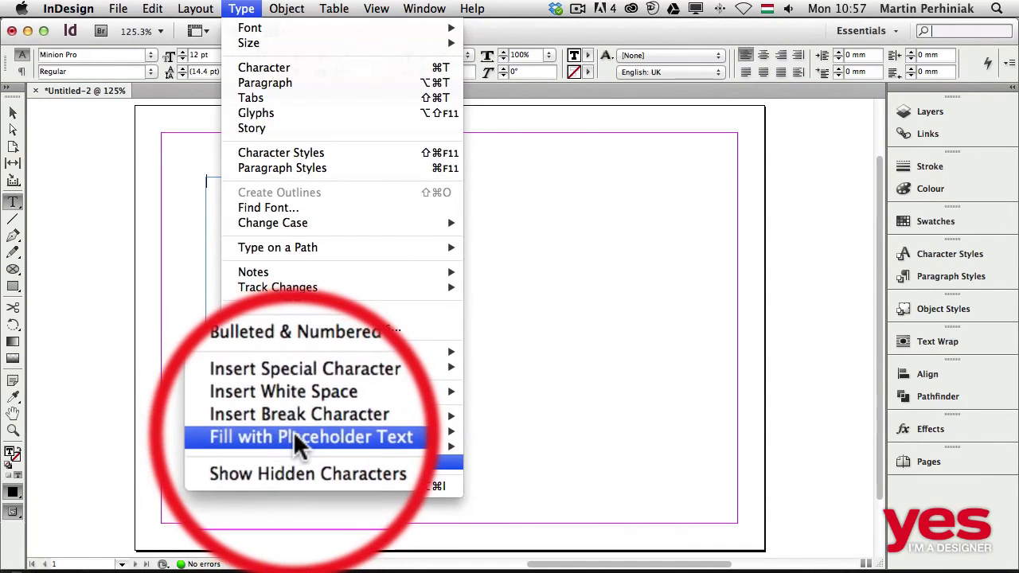
{"action": "left_click", "coordinate": [302, 436]}
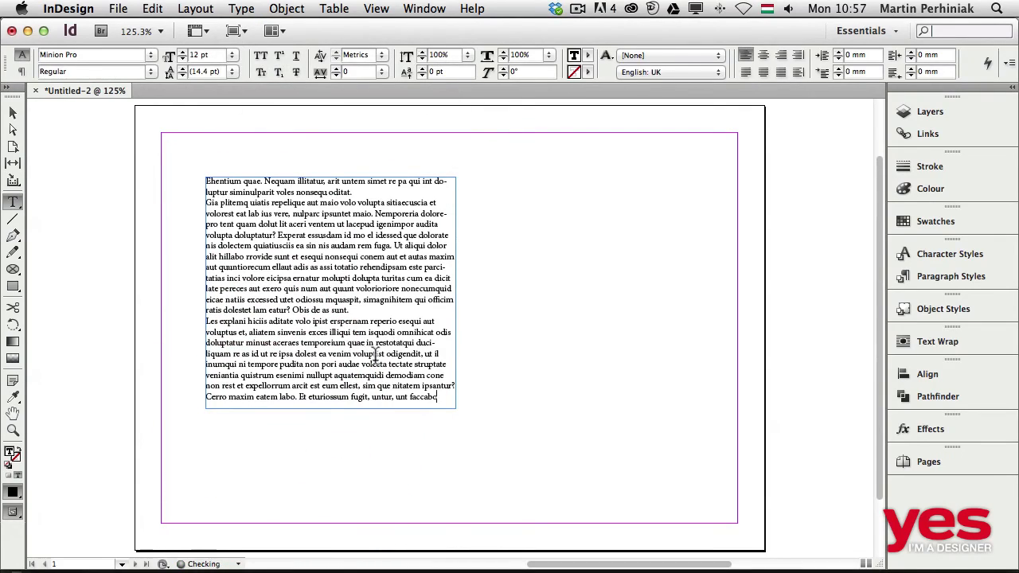
Make the text frame taller and wider so the placeholder text reflows
{"action": "left_click_drag", "start_coordinate": [455, 407], "coordinate": [433, 449]}
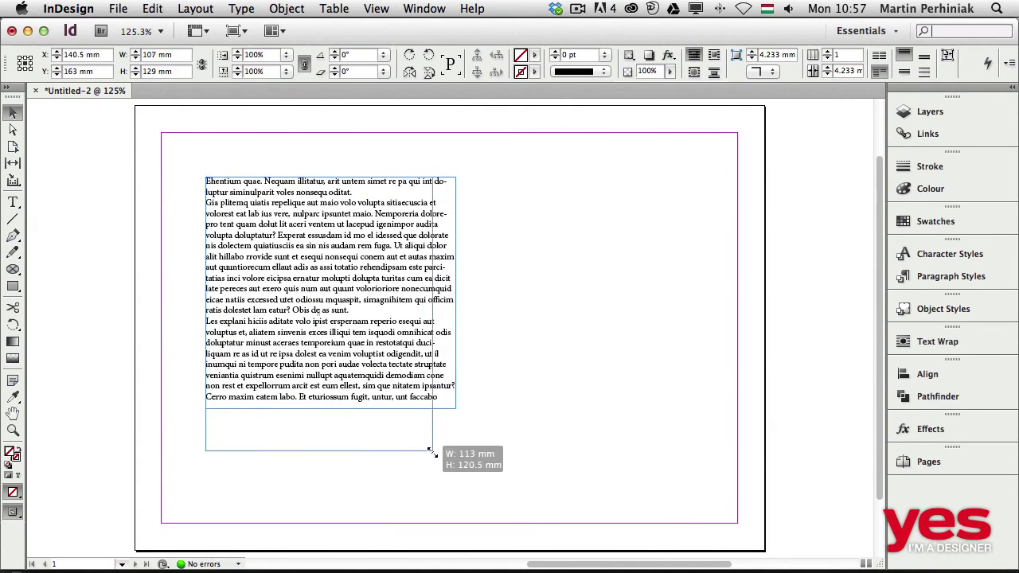
{"action": "left_click_drag", "start_coordinate": [433, 452], "coordinate": [573, 468]}
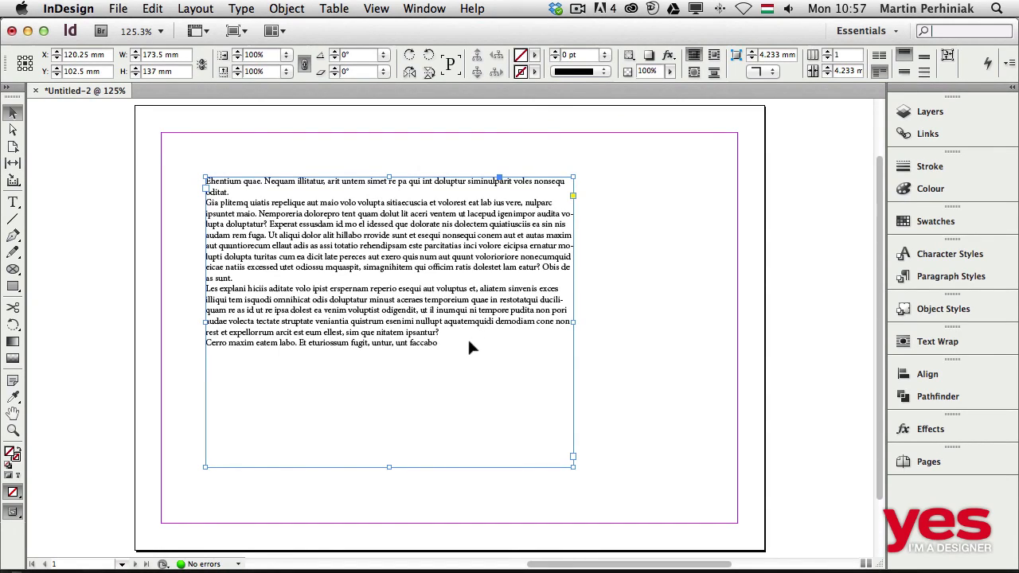
{"action": "mouse_move", "coordinate": [470, 353]}
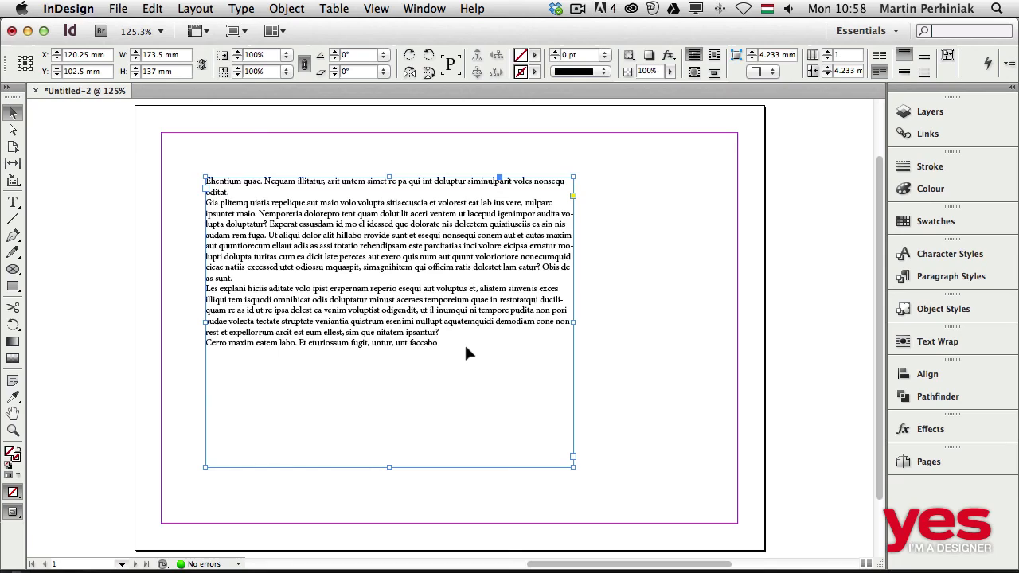
{"action": "mouse_move", "coordinate": [468, 353]}
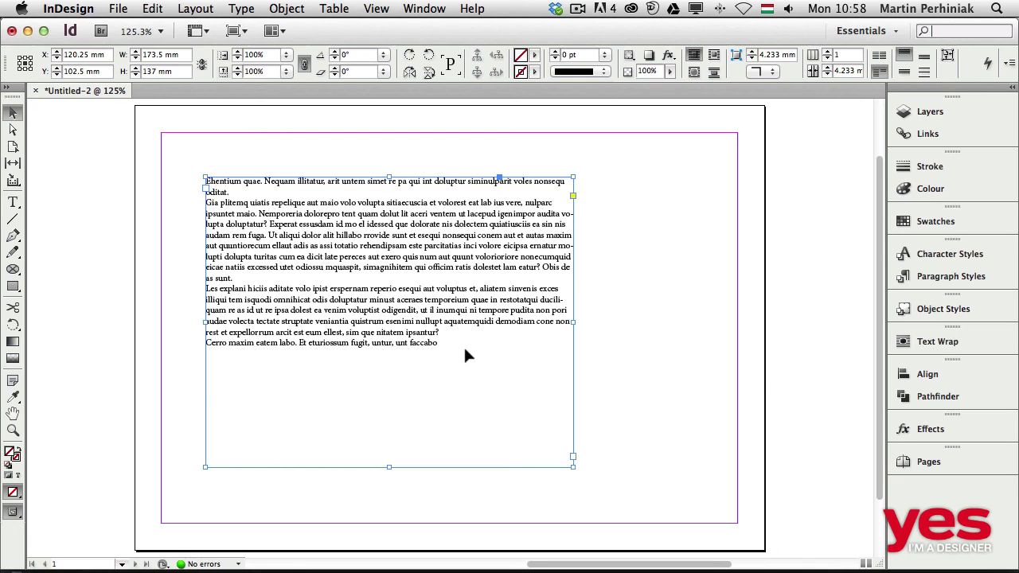